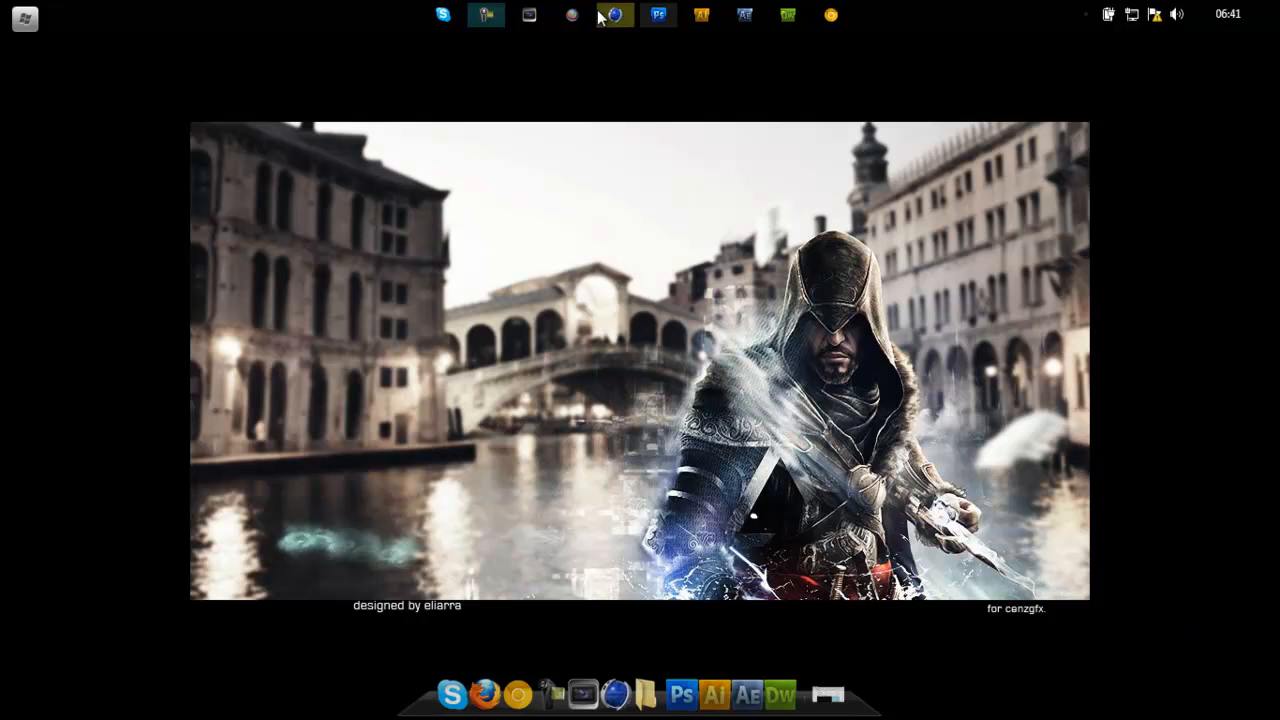
mouse_move(616, 14)
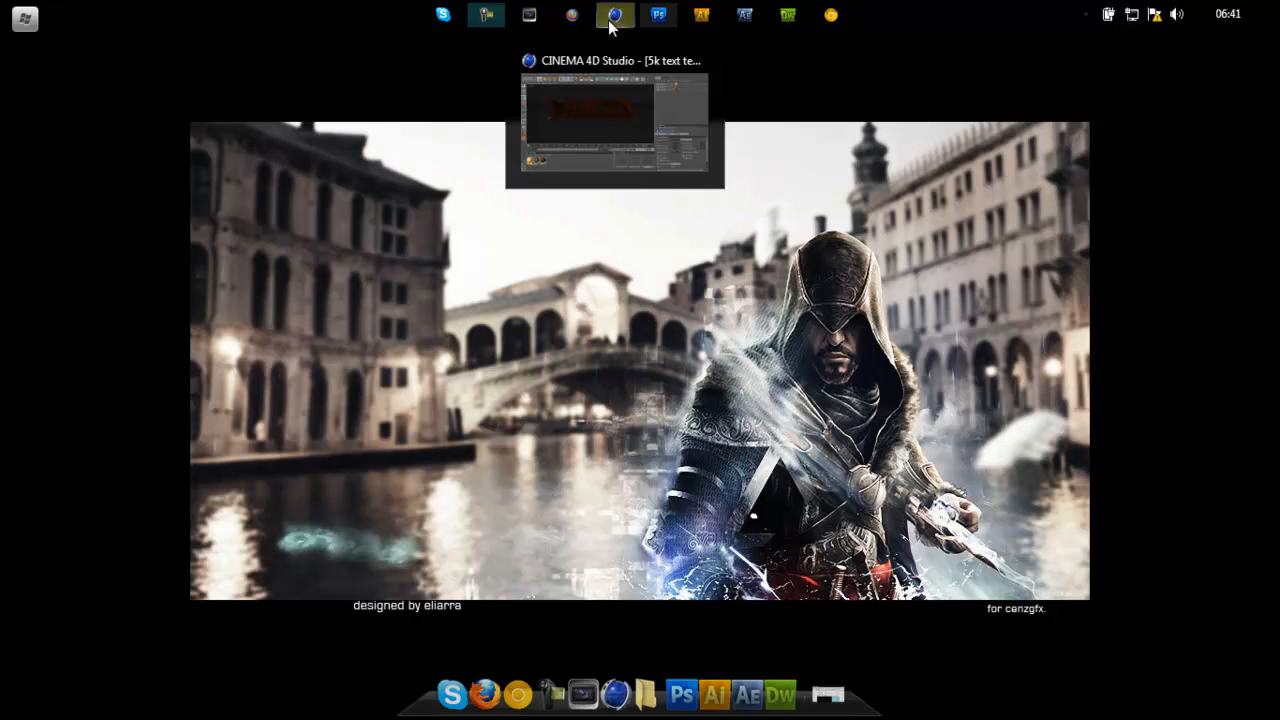
mouse_move(164, 292)
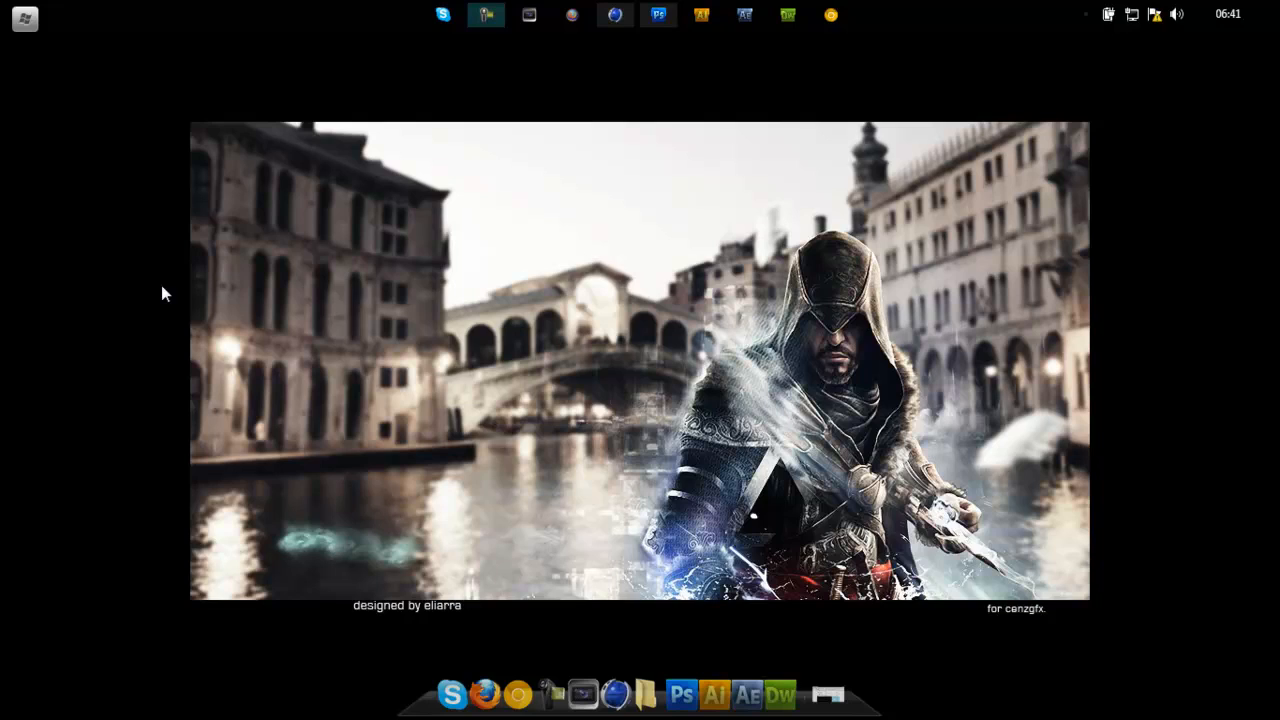
mouse_move(364, 124)
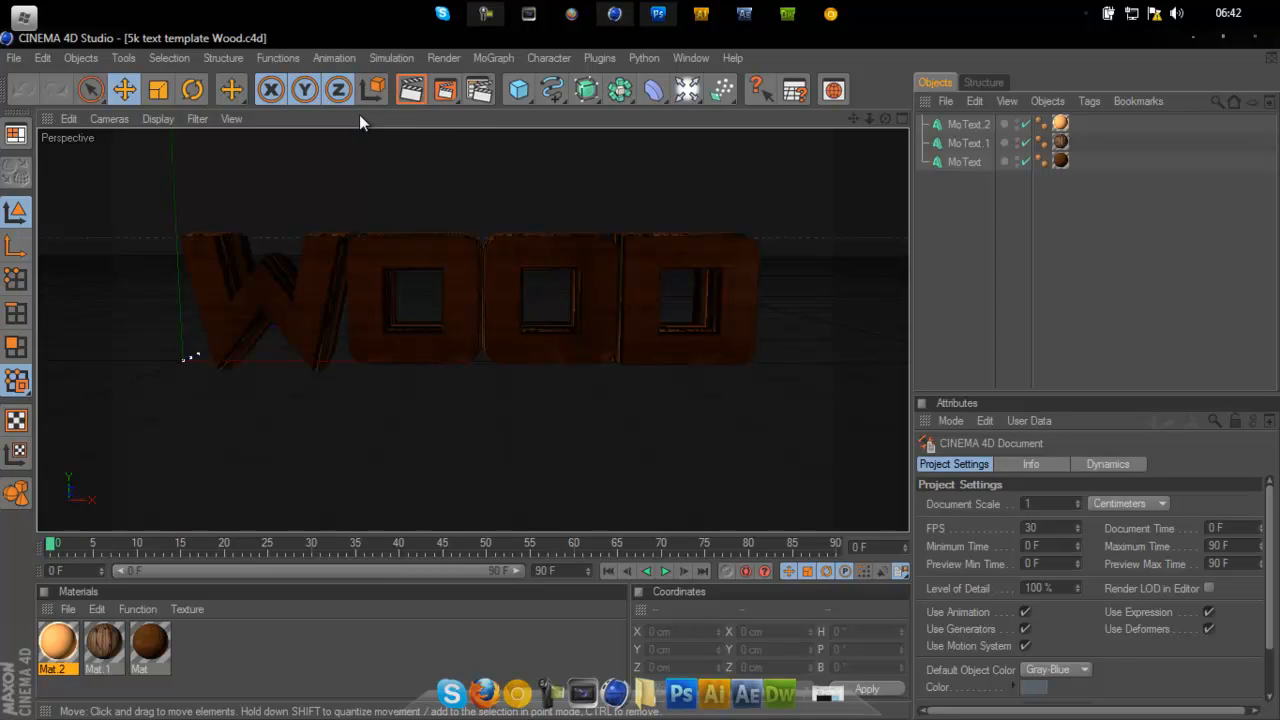
- Bring up the Pictures library window over the Cinema 4D Wood scene
left_click(872, 12)
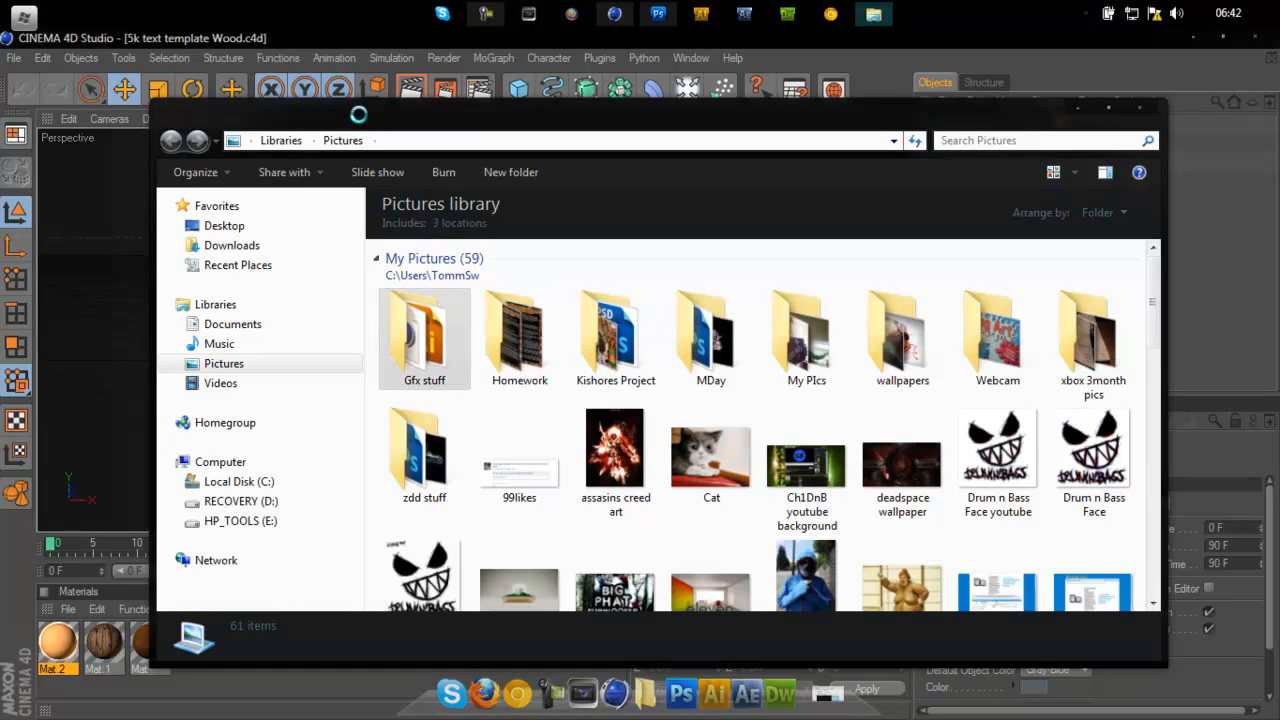
- Browse through Gfx stuff and CenzGFX into the 5k gfx pack folder
double_click(424, 336)
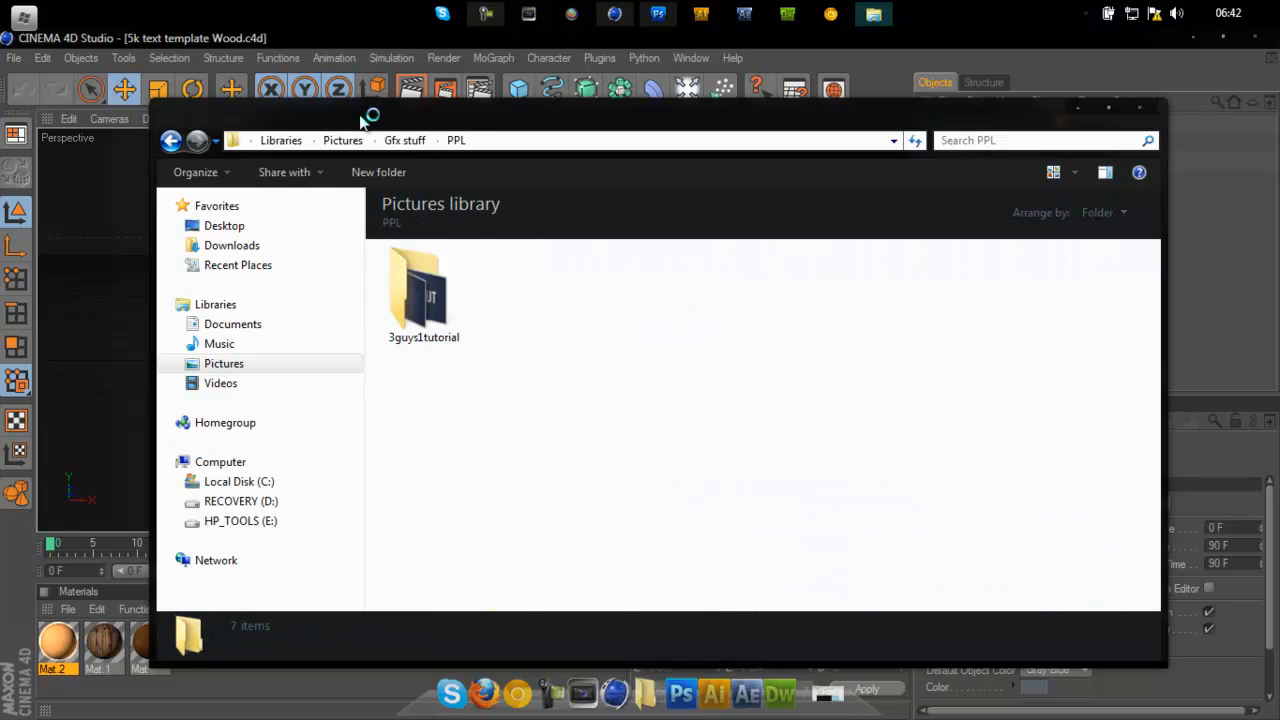
double_click(424, 290)
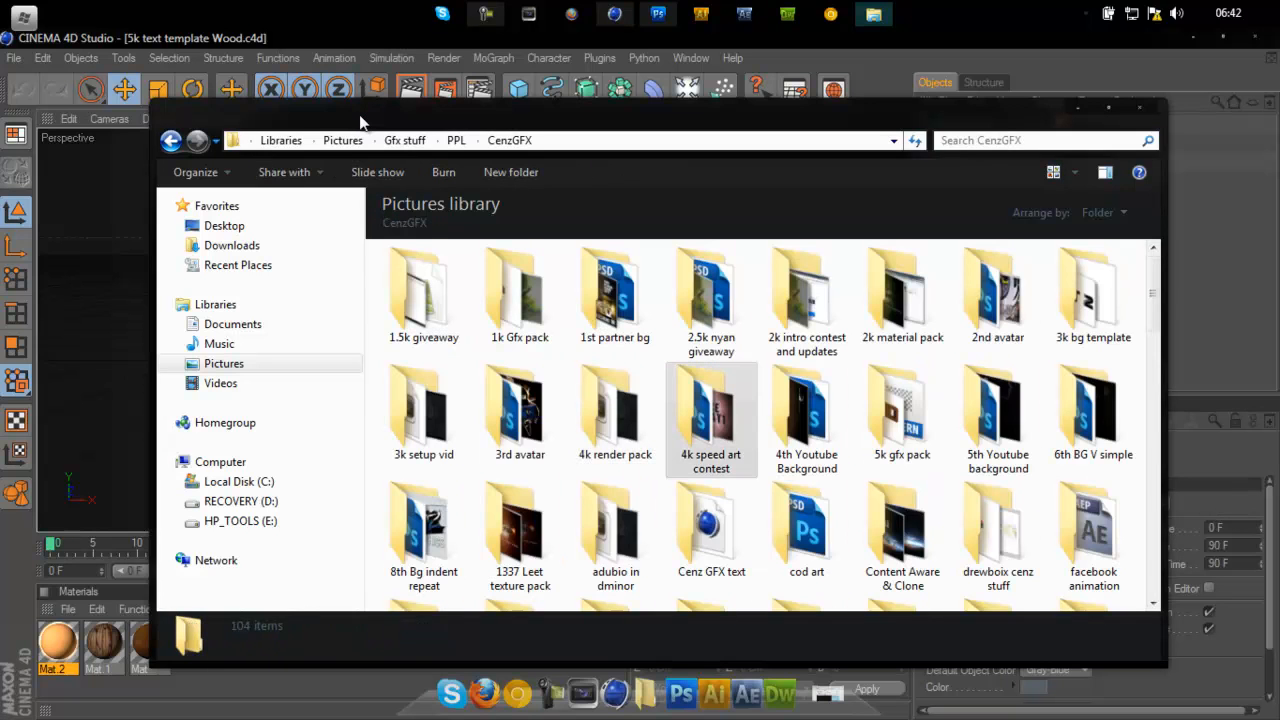
double_click(900, 410)
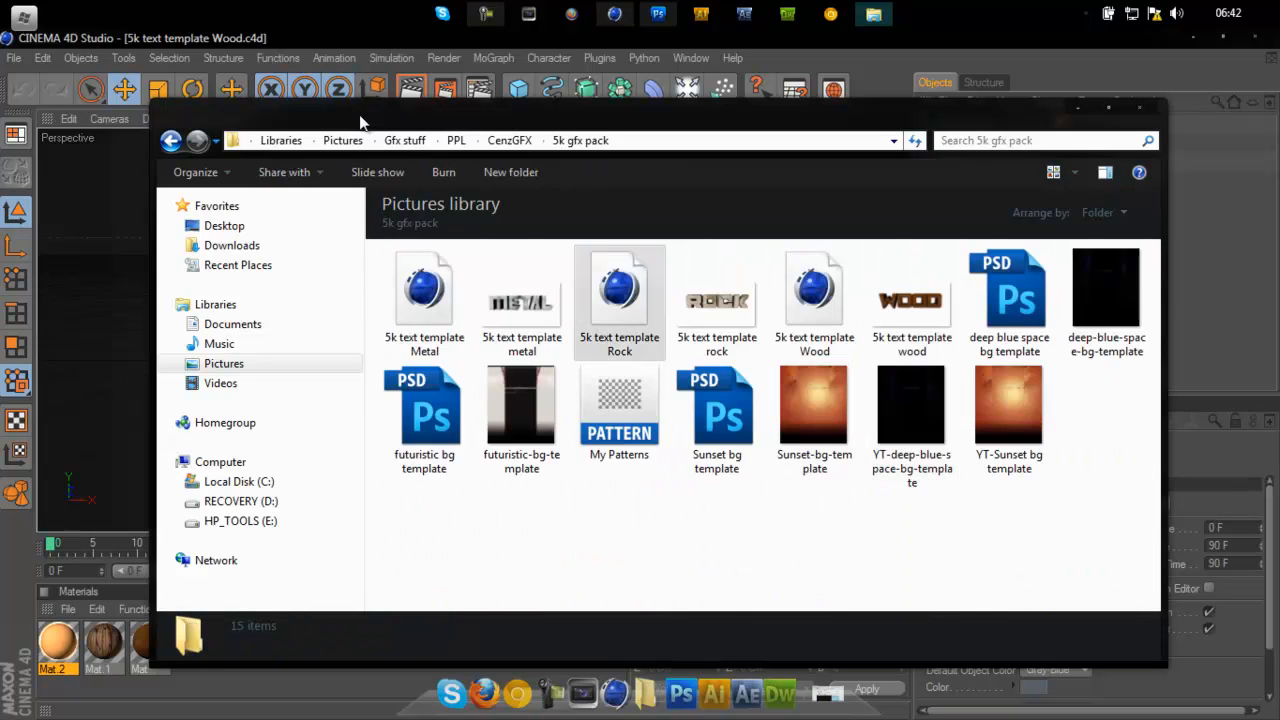
- Preview the wood text render full size, then look over the rock template files
left_click(912, 300)
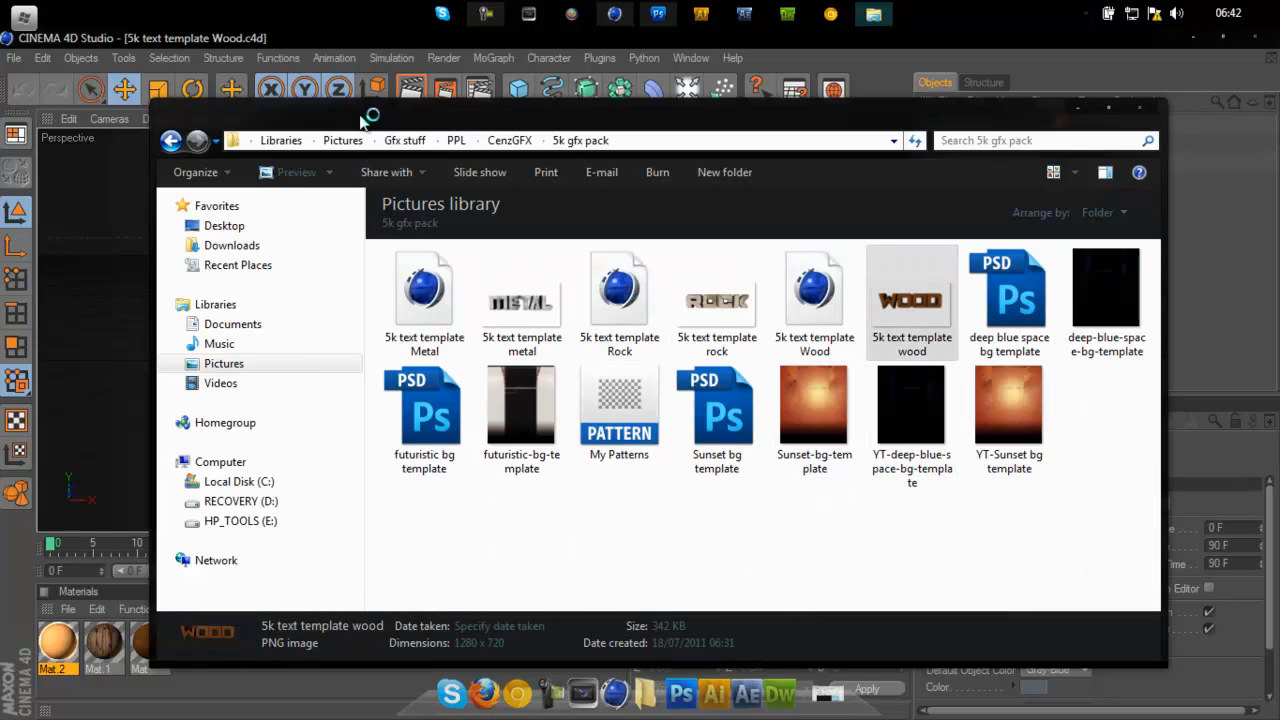
double_click(912, 296)
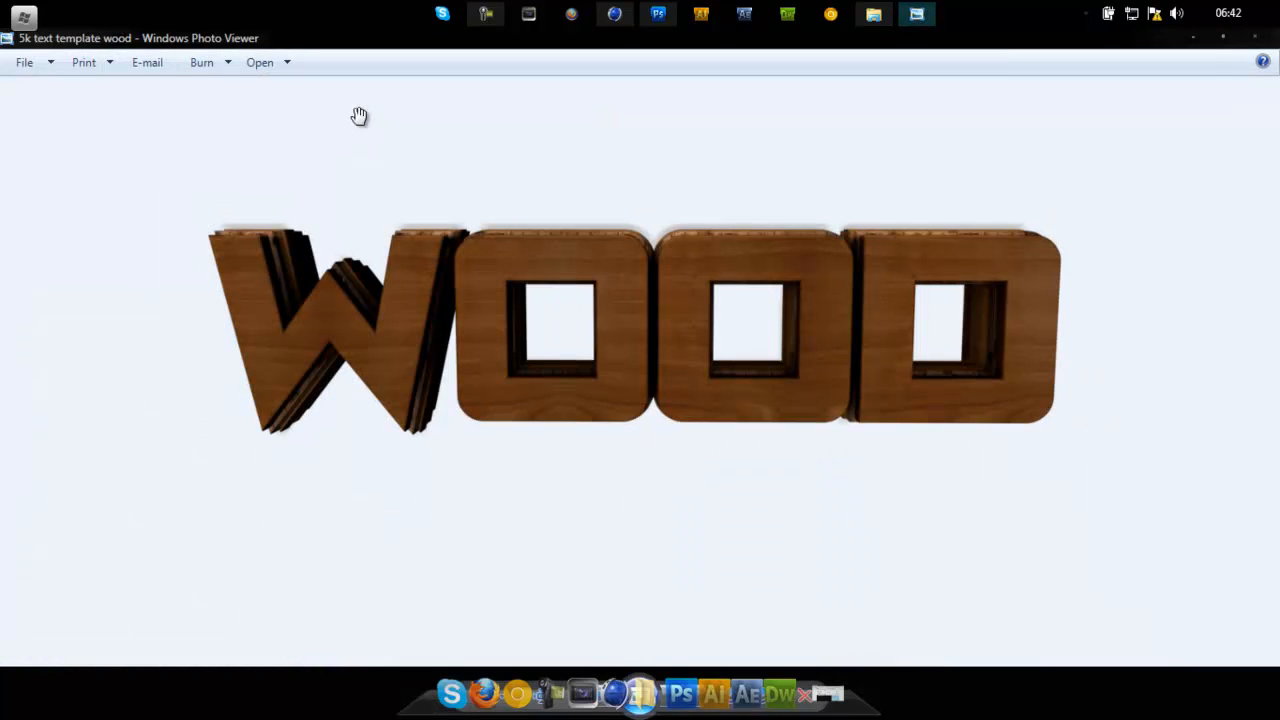
mouse_move(364, 122)
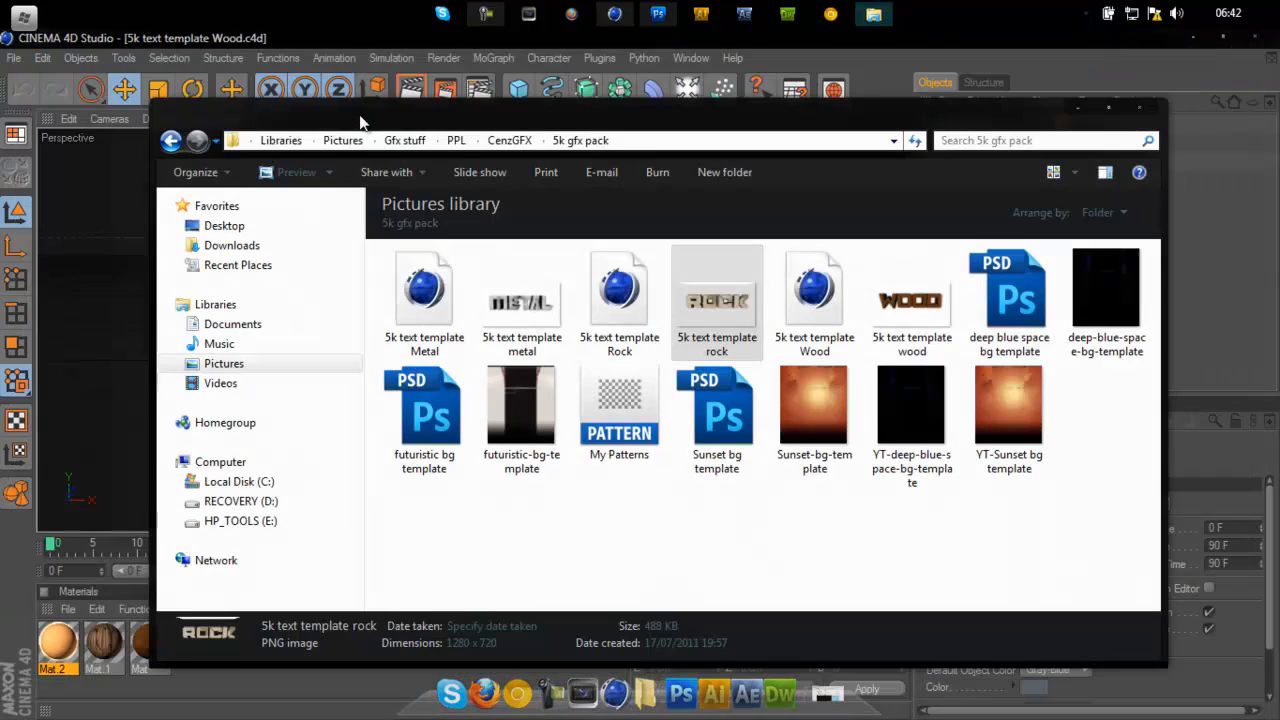
left_click(620, 290)
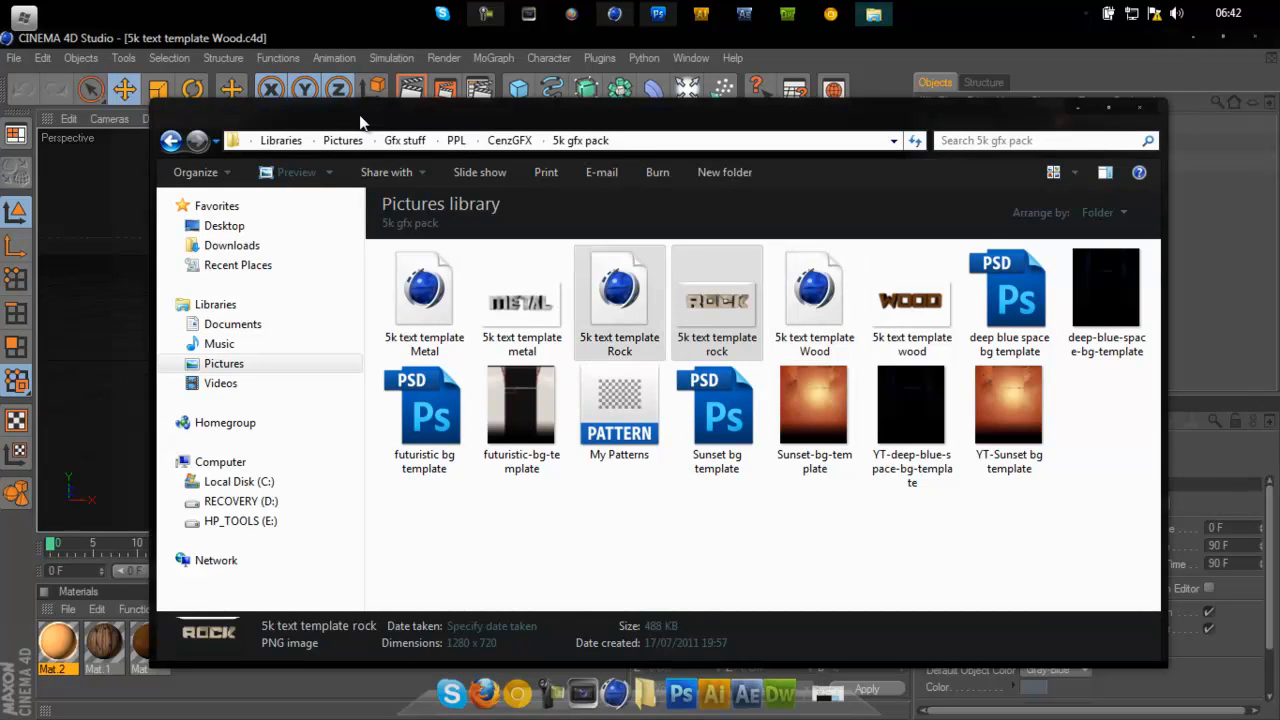
left_click(424, 290)
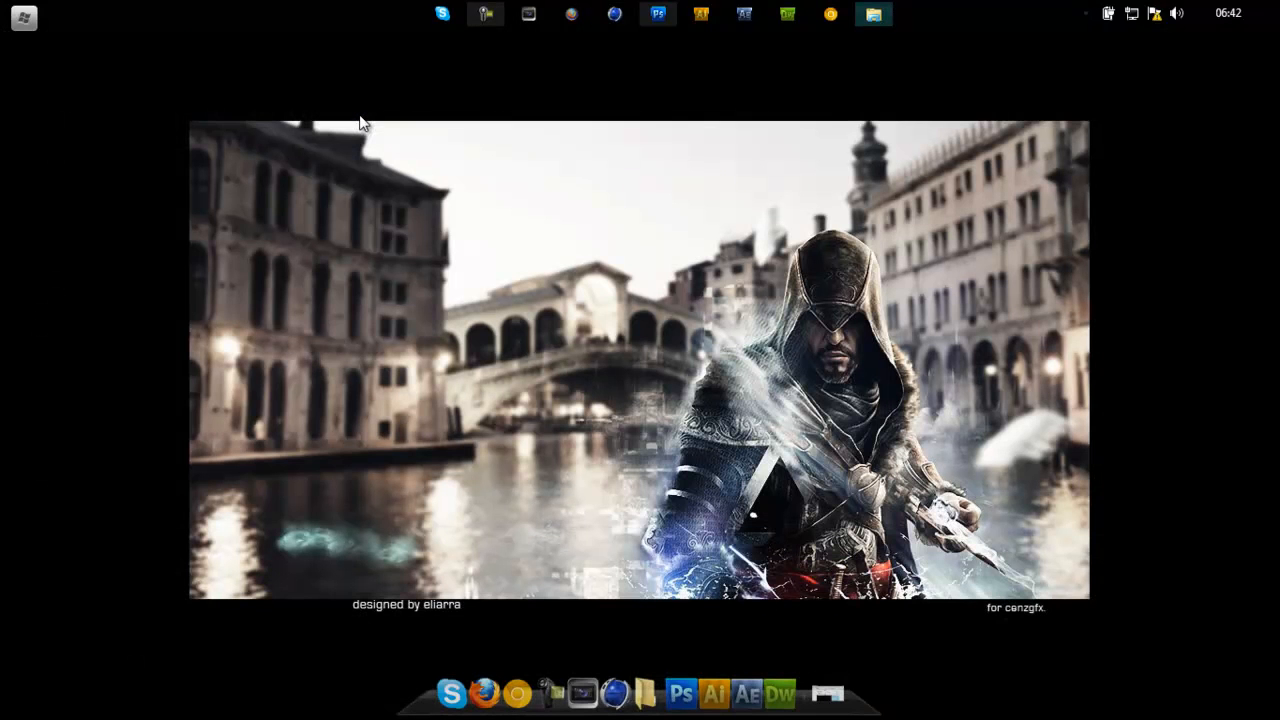
left_click(656, 12)
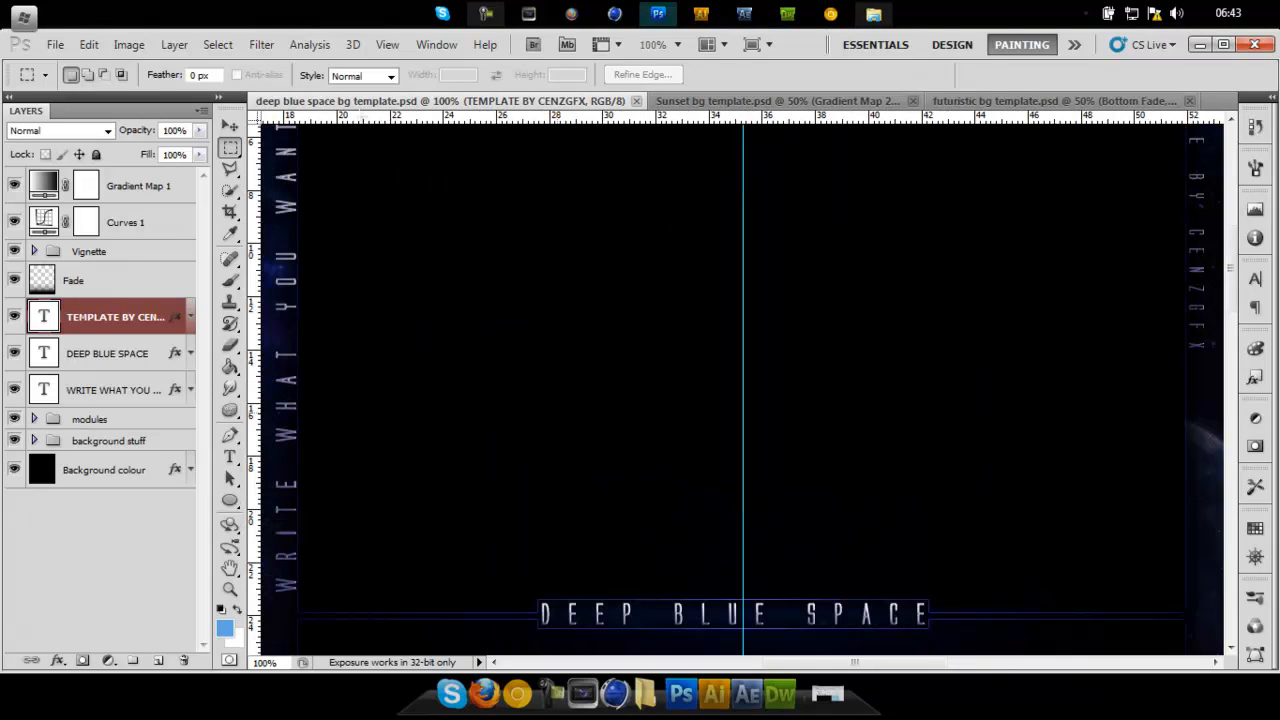
mouse_move(752, 44)
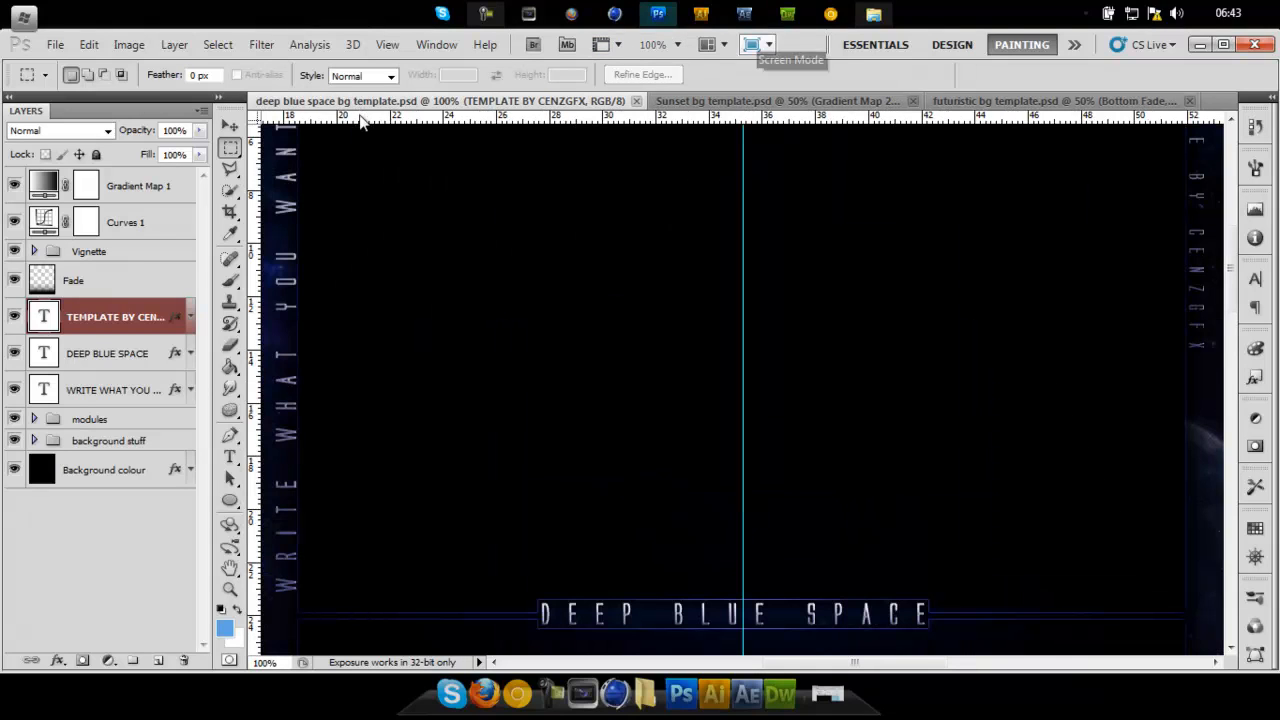
left_click(752, 44)
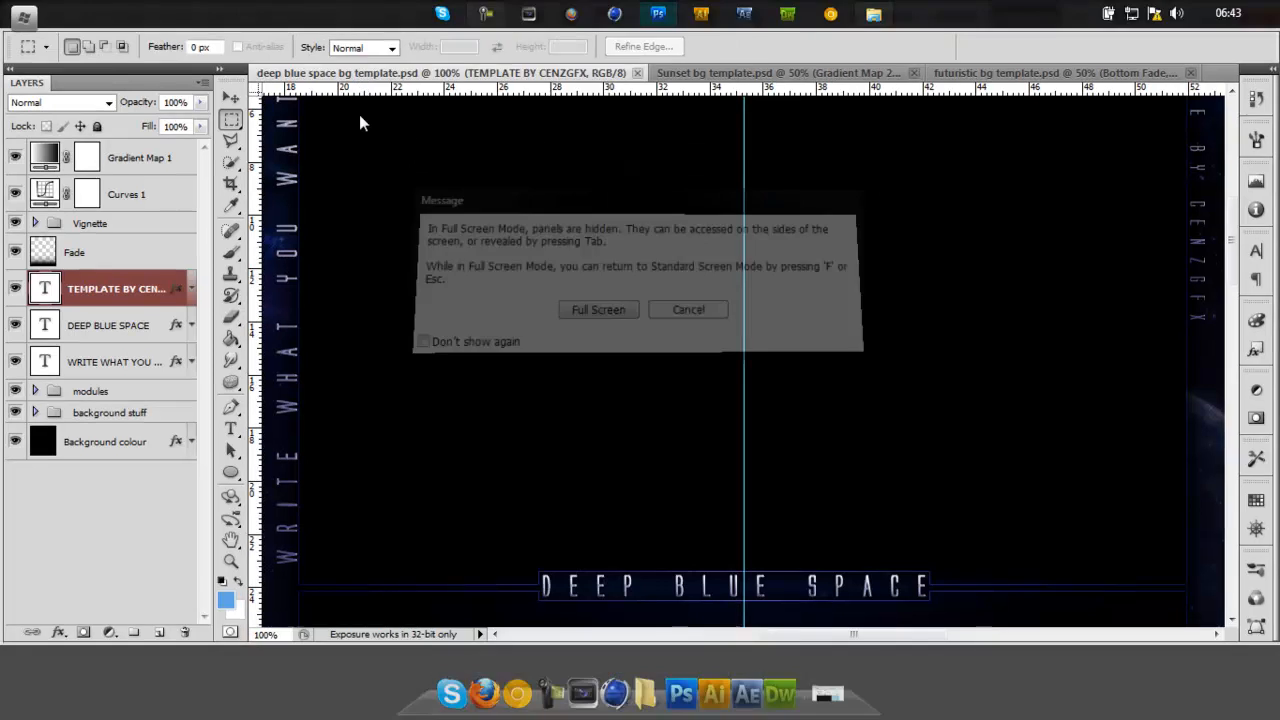
left_click(598, 308)
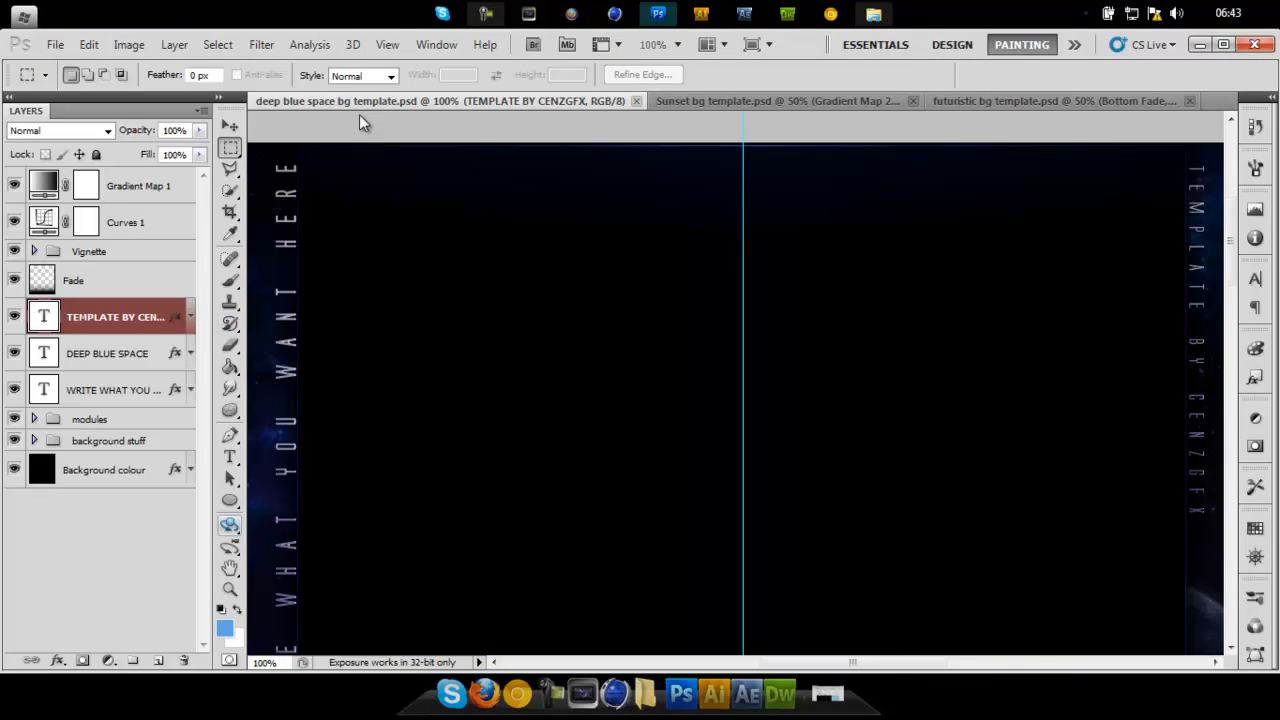
left_click(228, 548)
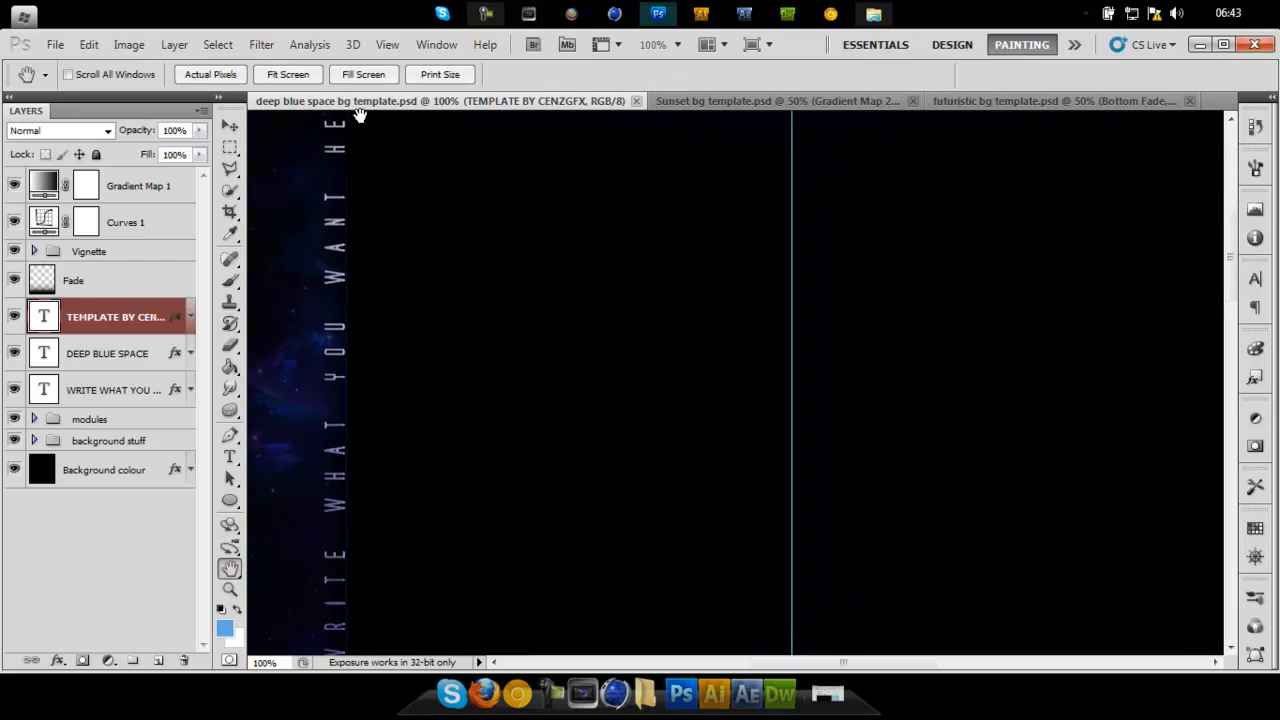
left_click(600, 44)
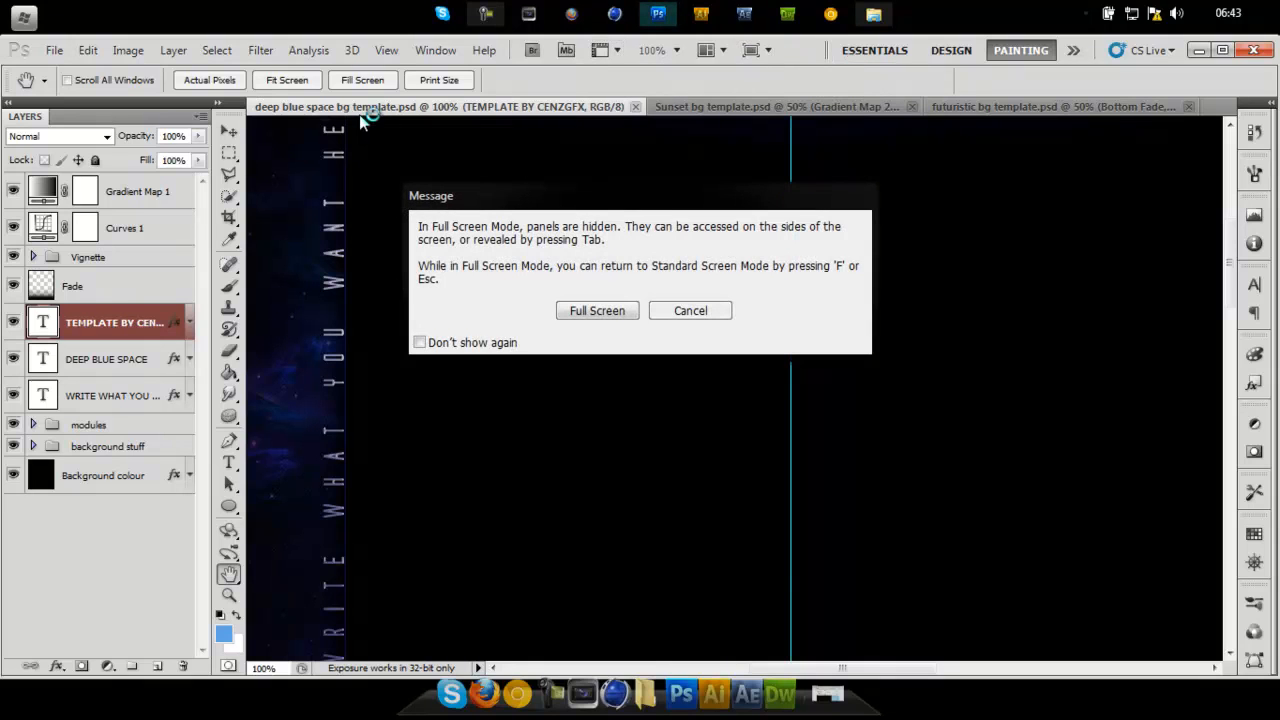
left_click(596, 310)
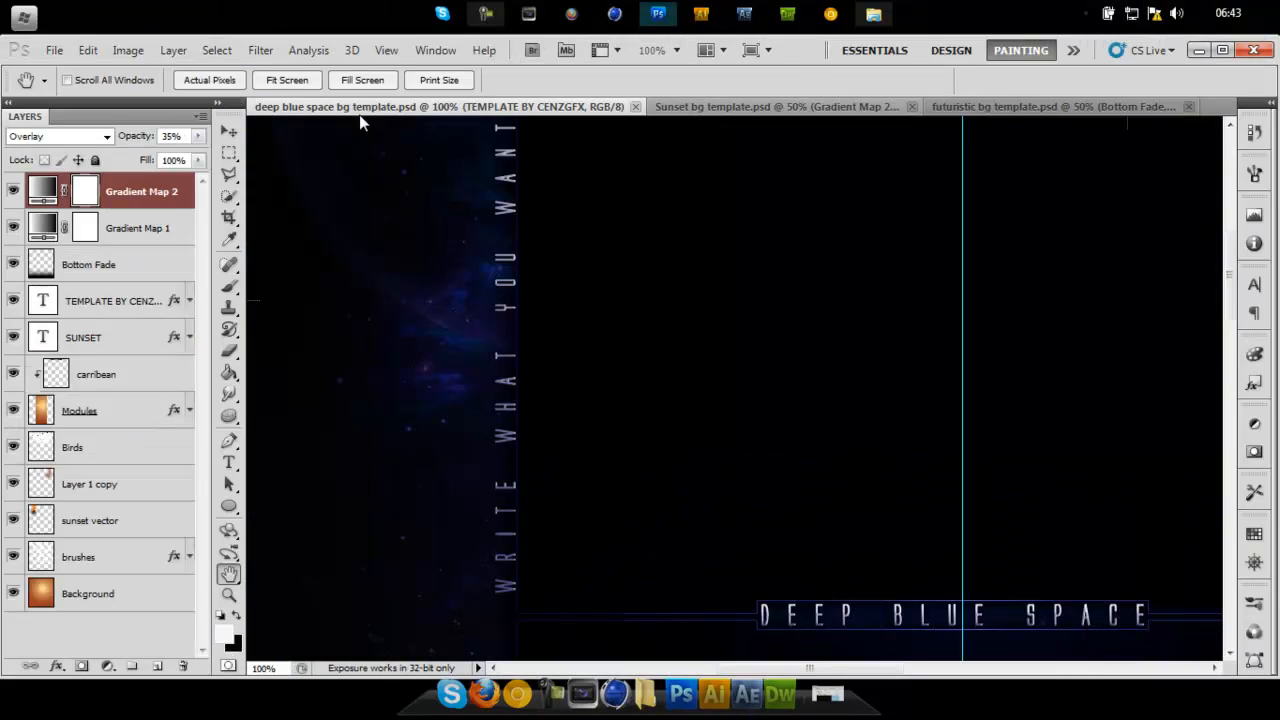
- View the Sunset background template, dismissing the full-screen notice, then switch to the futuristic one
left_click(770, 106)
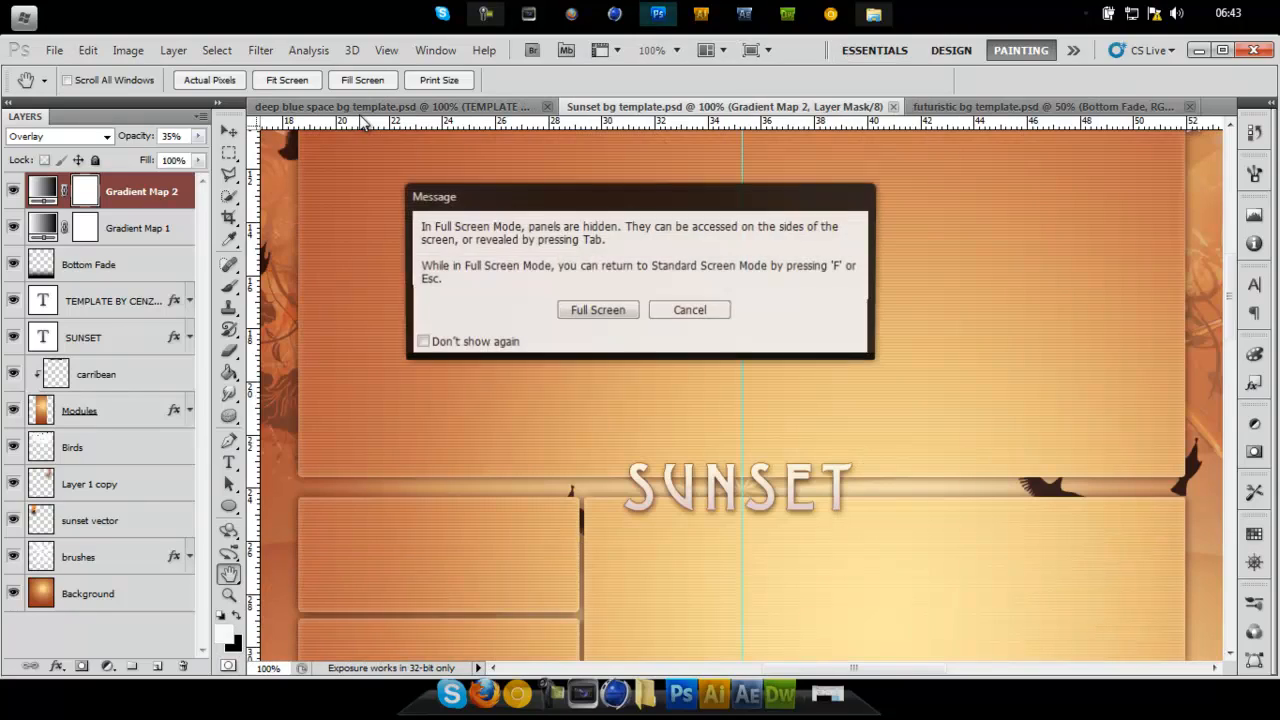
left_click(596, 308)
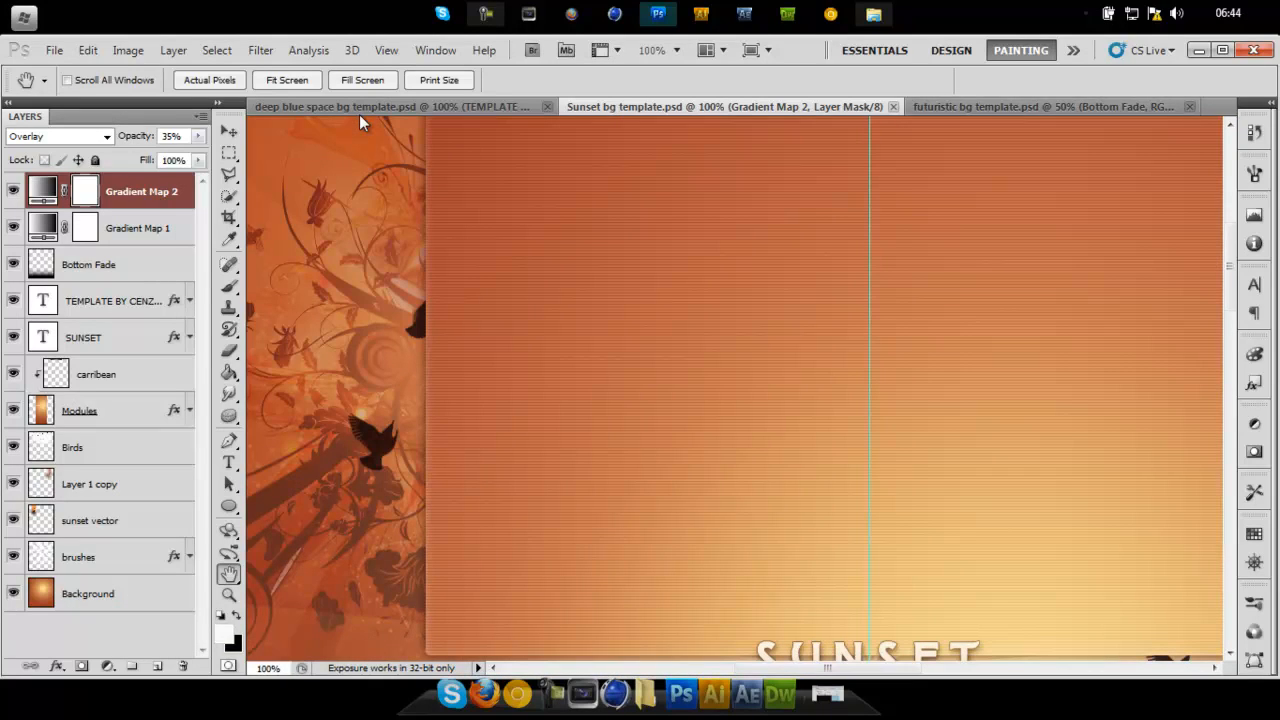
left_click(1040, 106)
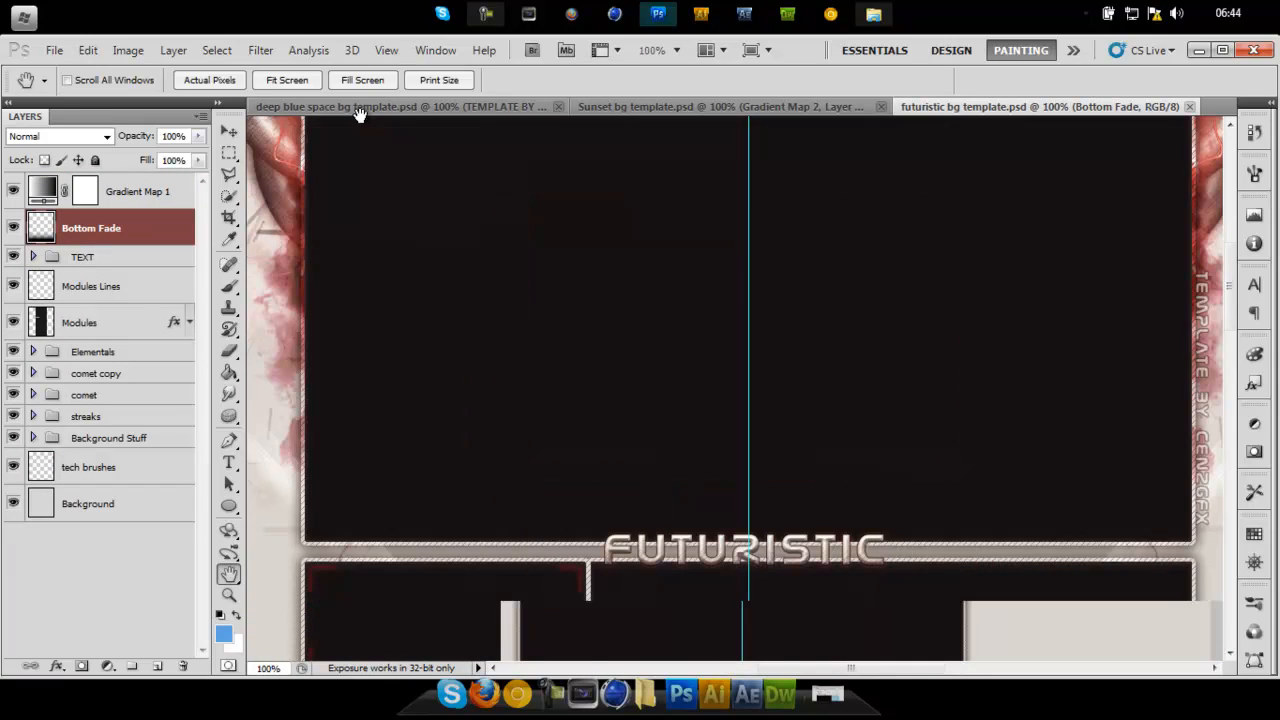
left_click(600, 50)
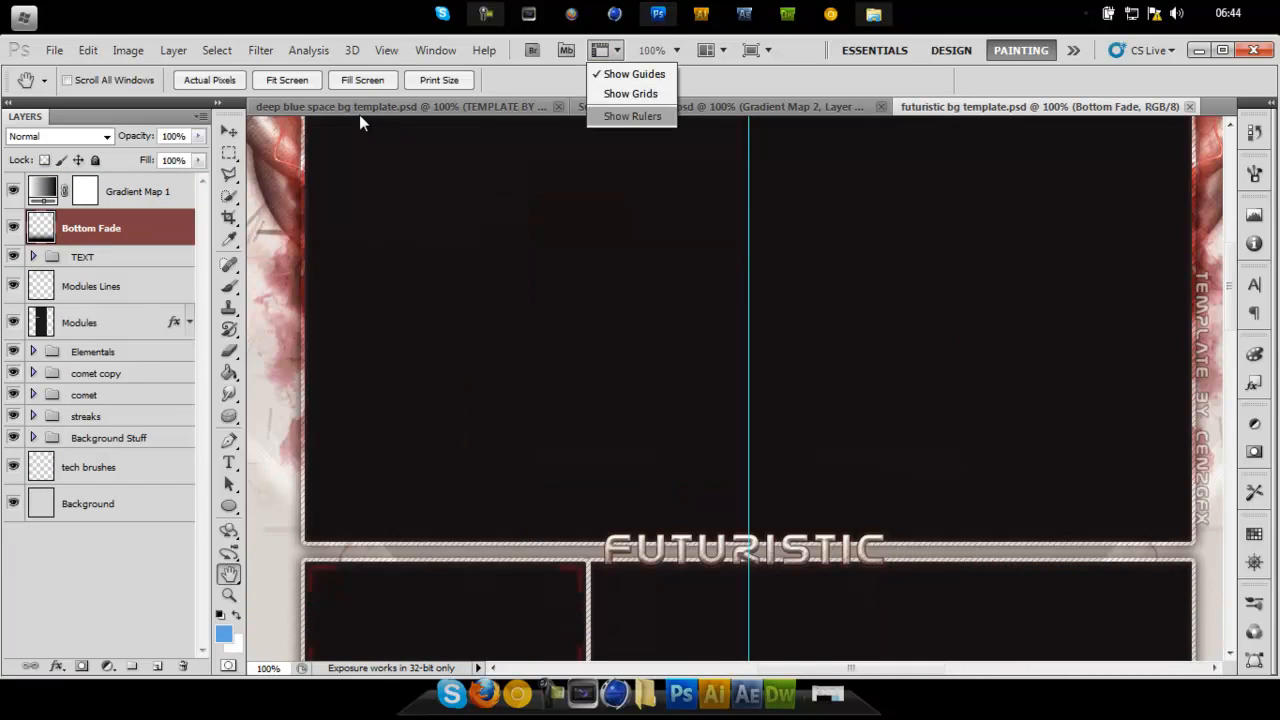
left_click(748, 50)
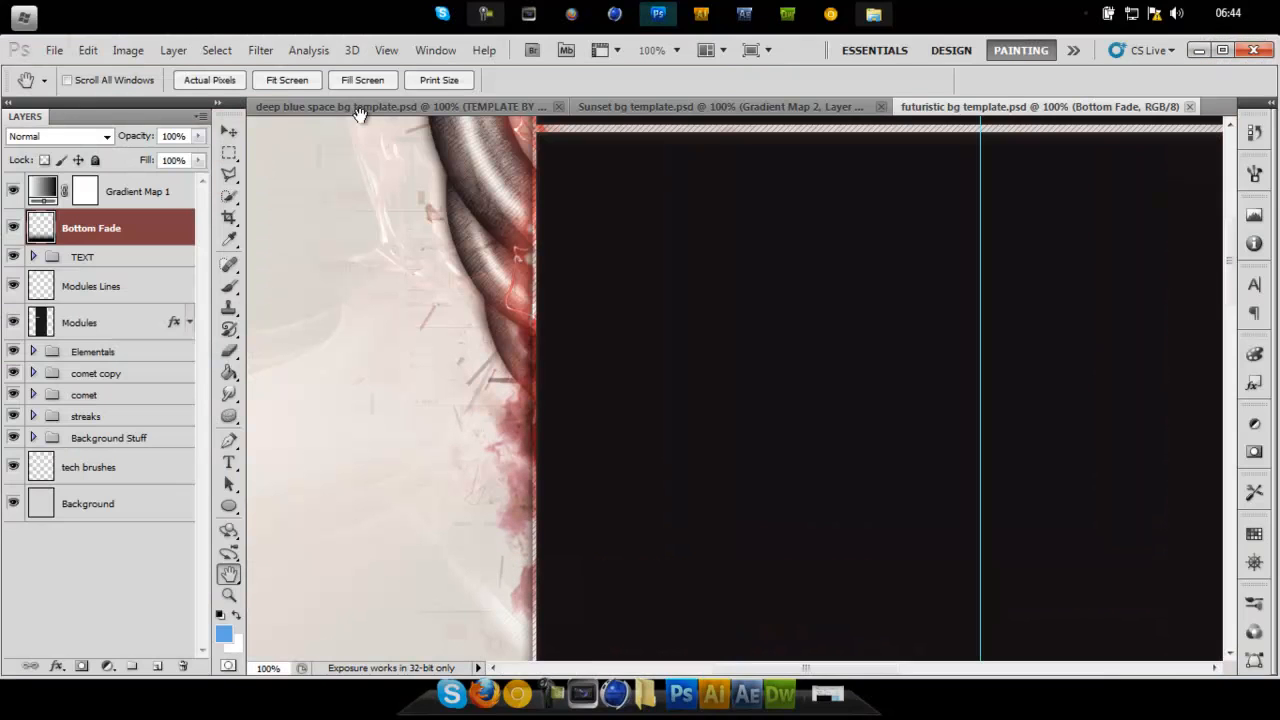
mouse_move(720, 108)
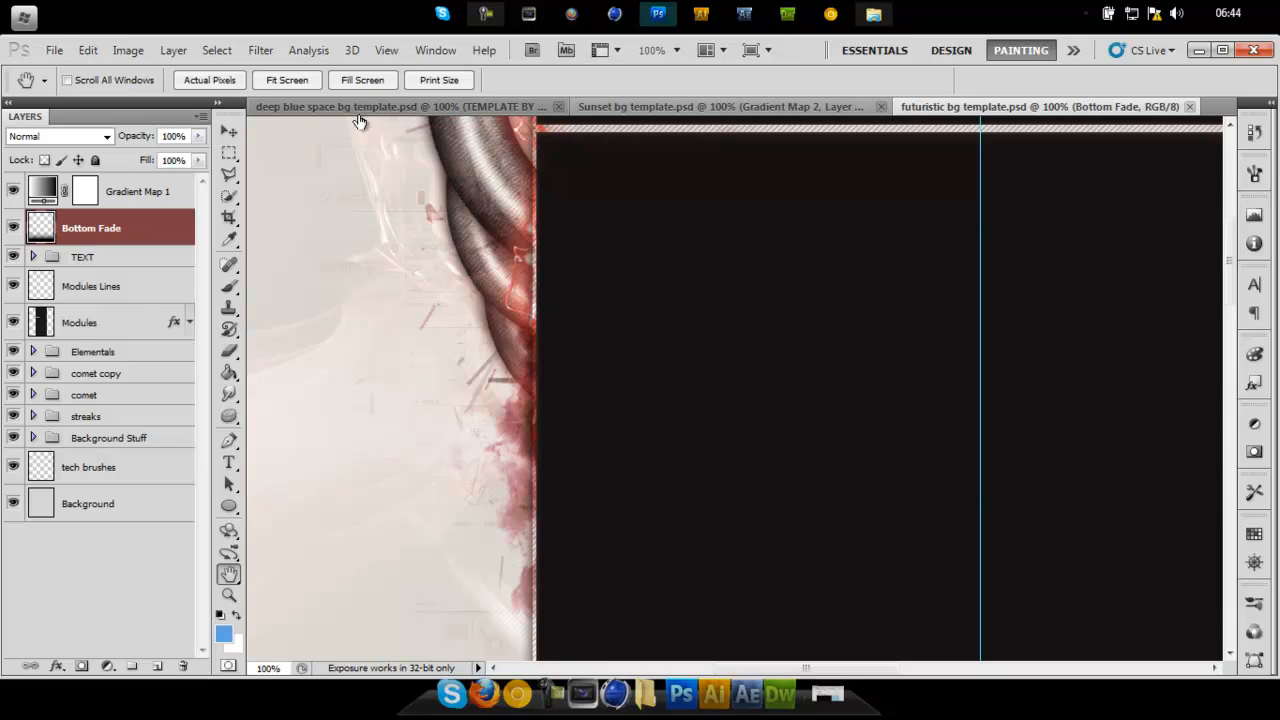
mouse_move(360, 120)
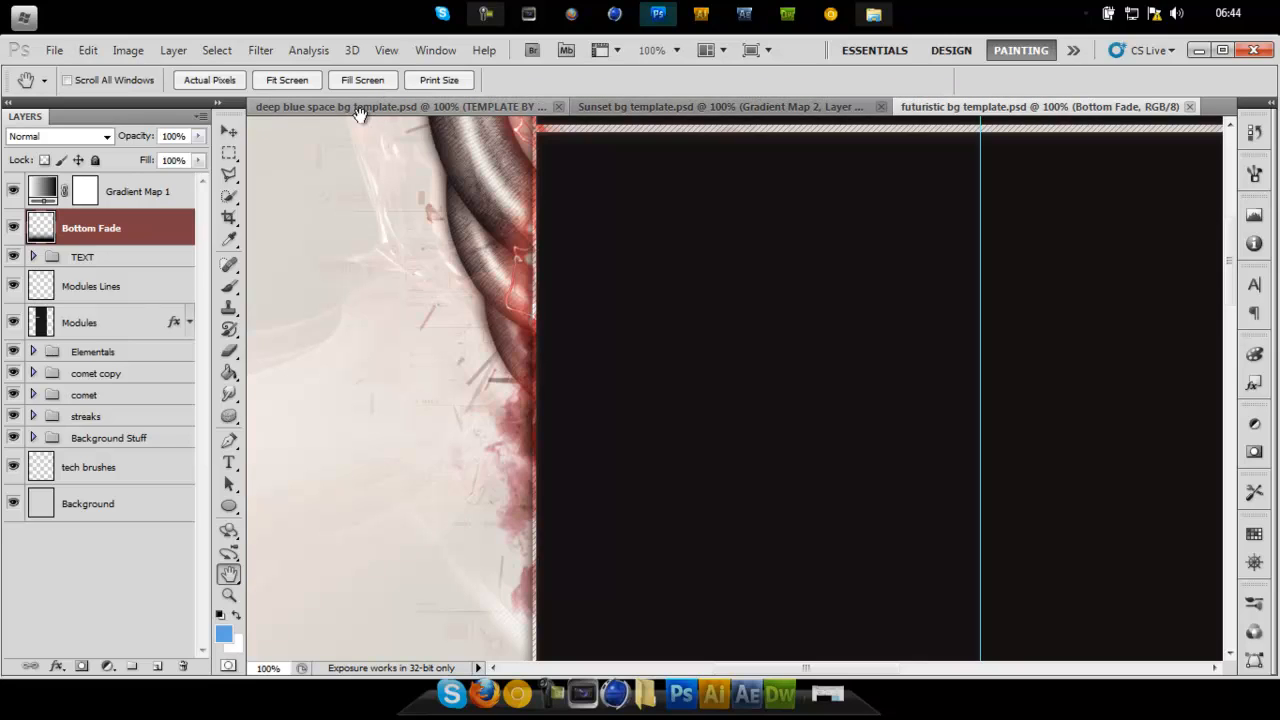
mouse_move(360, 108)
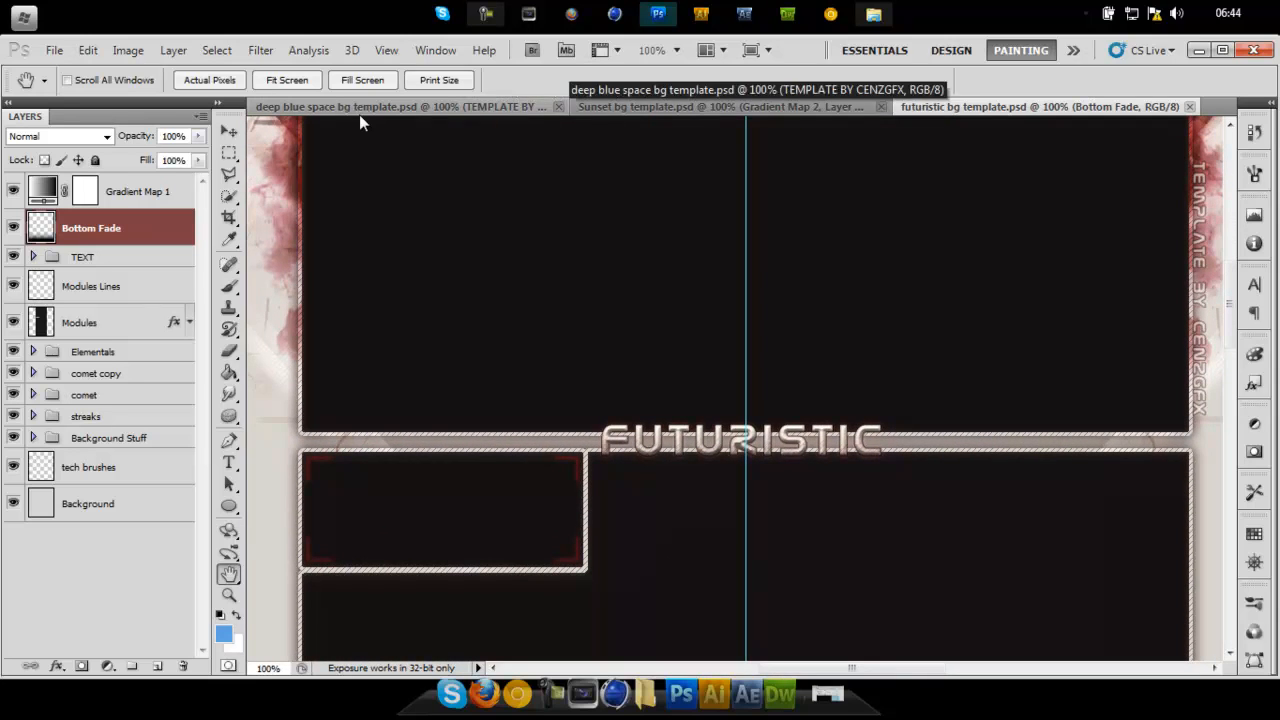
- Revisit the Sunset and deep blue space templates, ending on the futuristic template
left_click(720, 106)
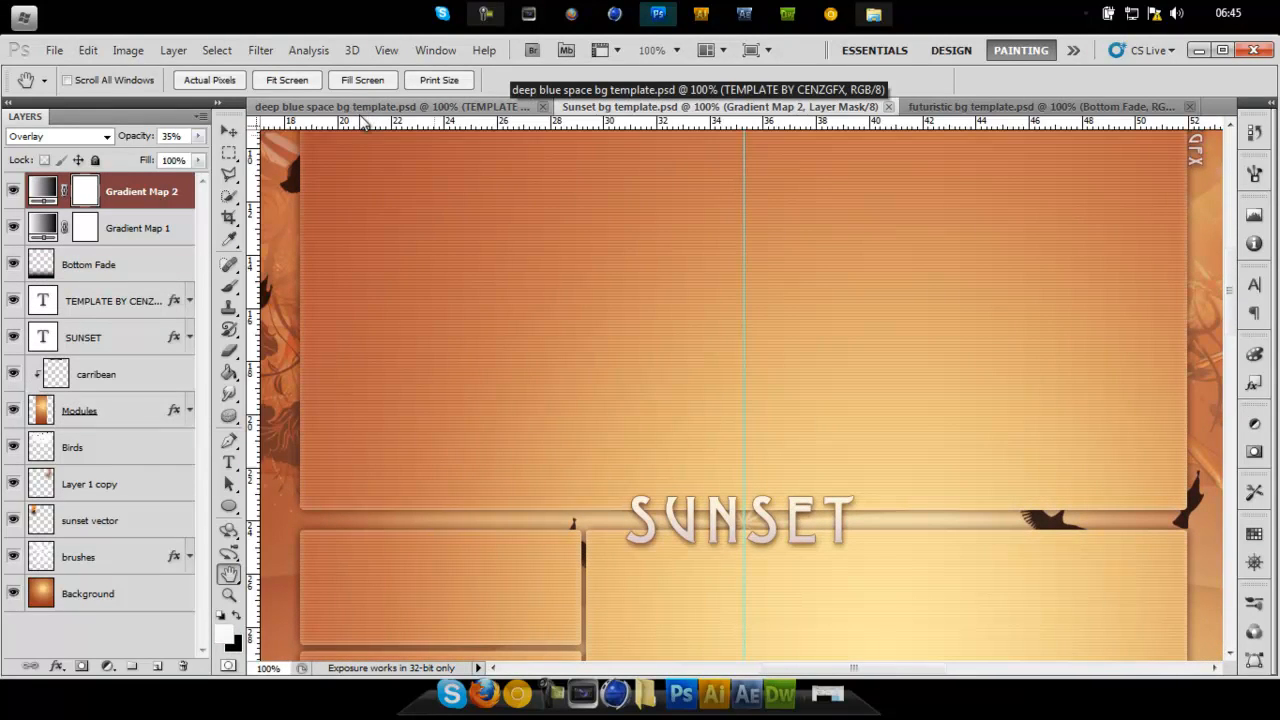
left_click(400, 106)
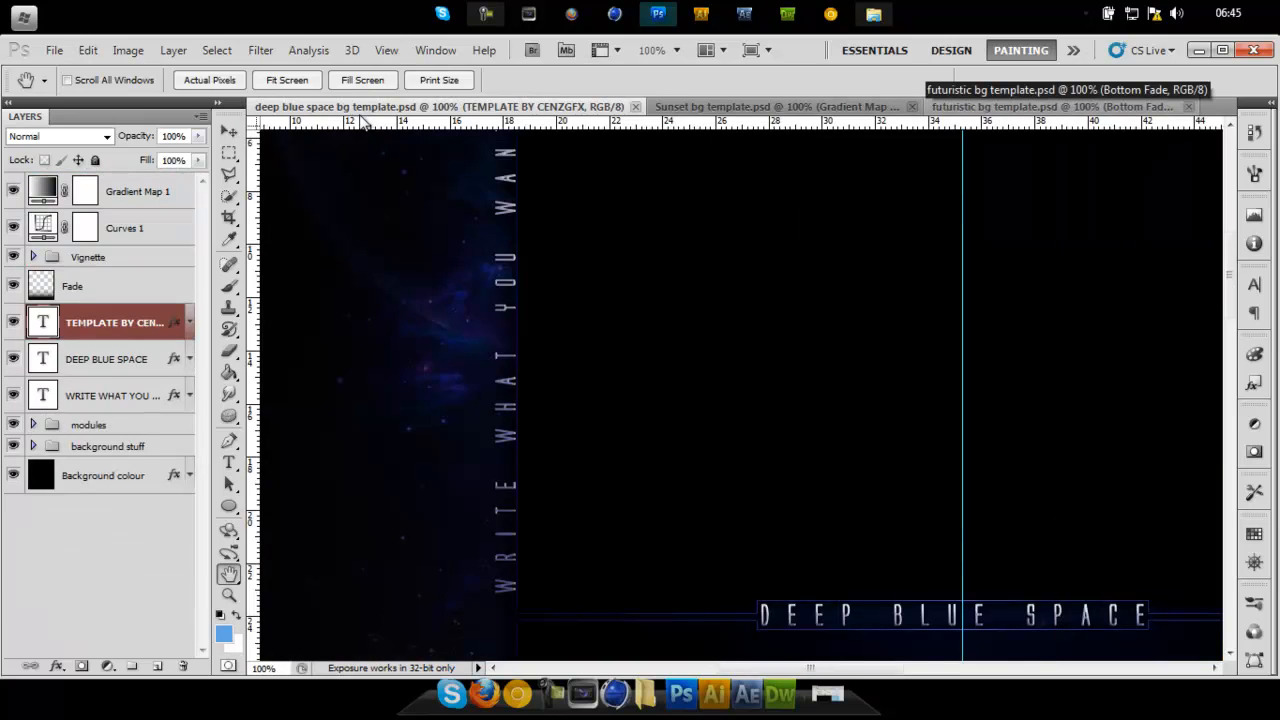
left_click(1040, 106)
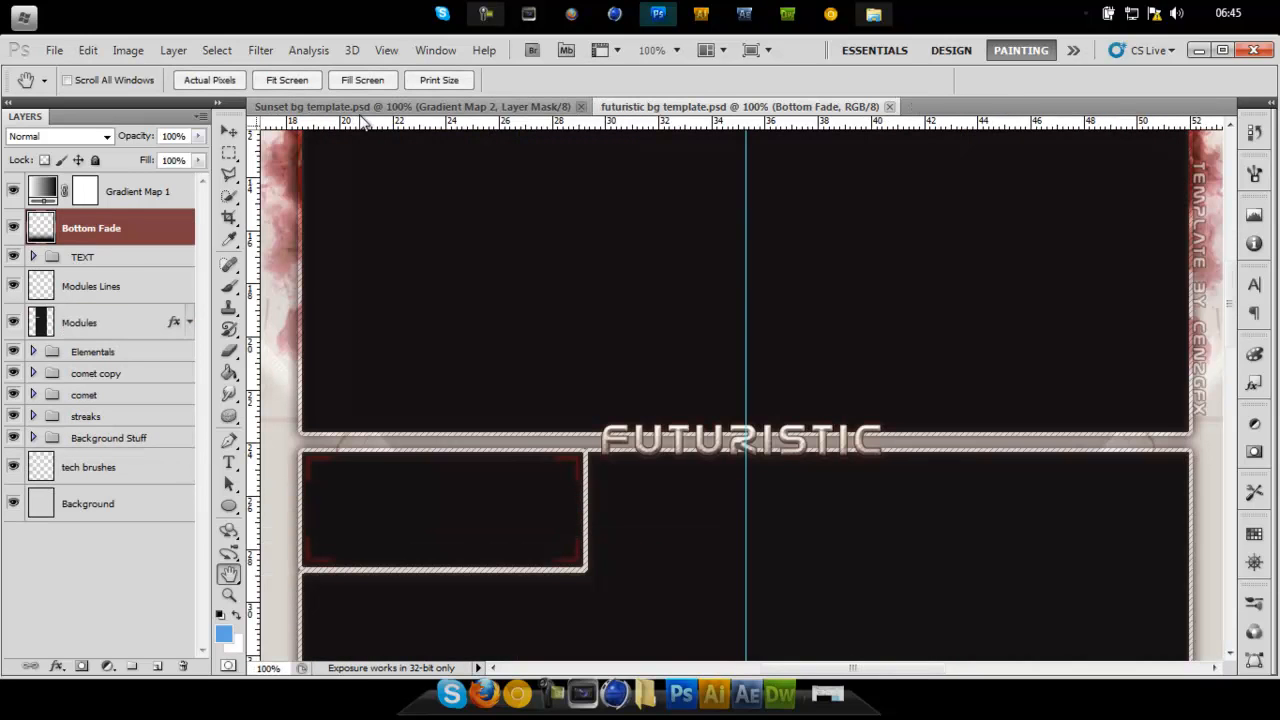
- Close the Sunset and futuristic background templates
left_click(580, 106)
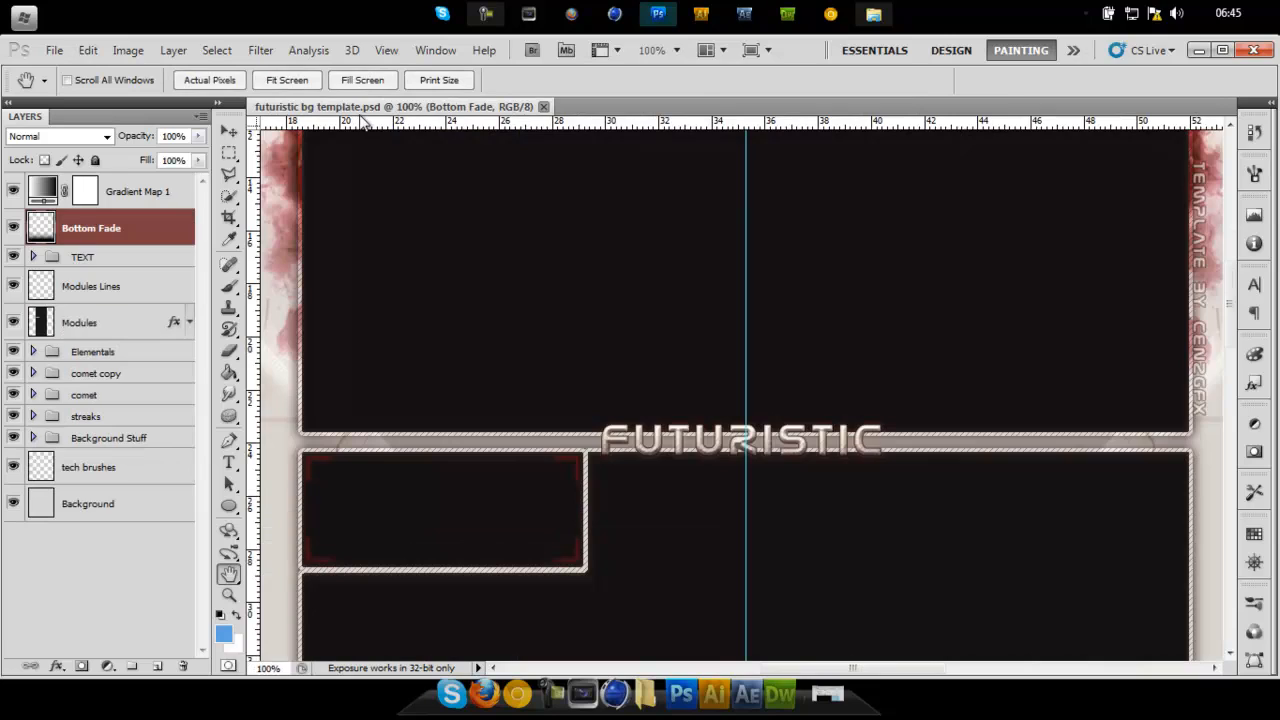
left_click(54, 50)
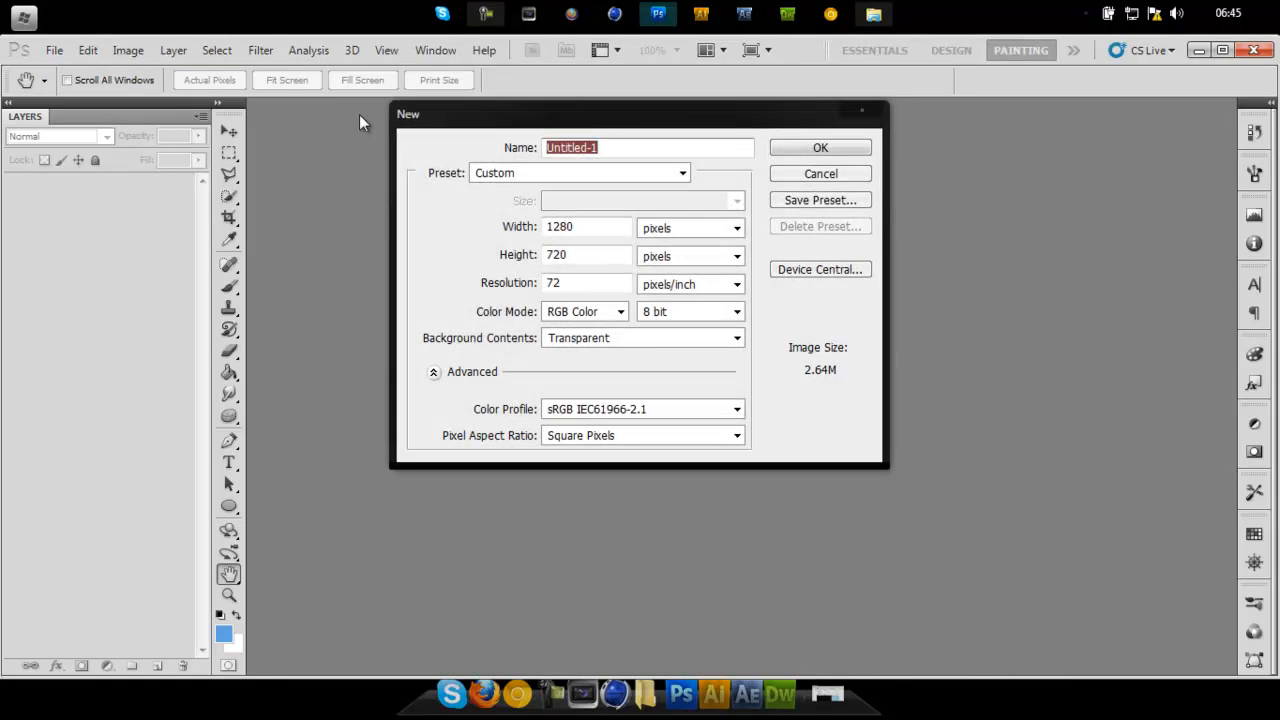
- Create the 1280×720 transparent document and fill a marquee rectangle with blue
left_click(820, 148)
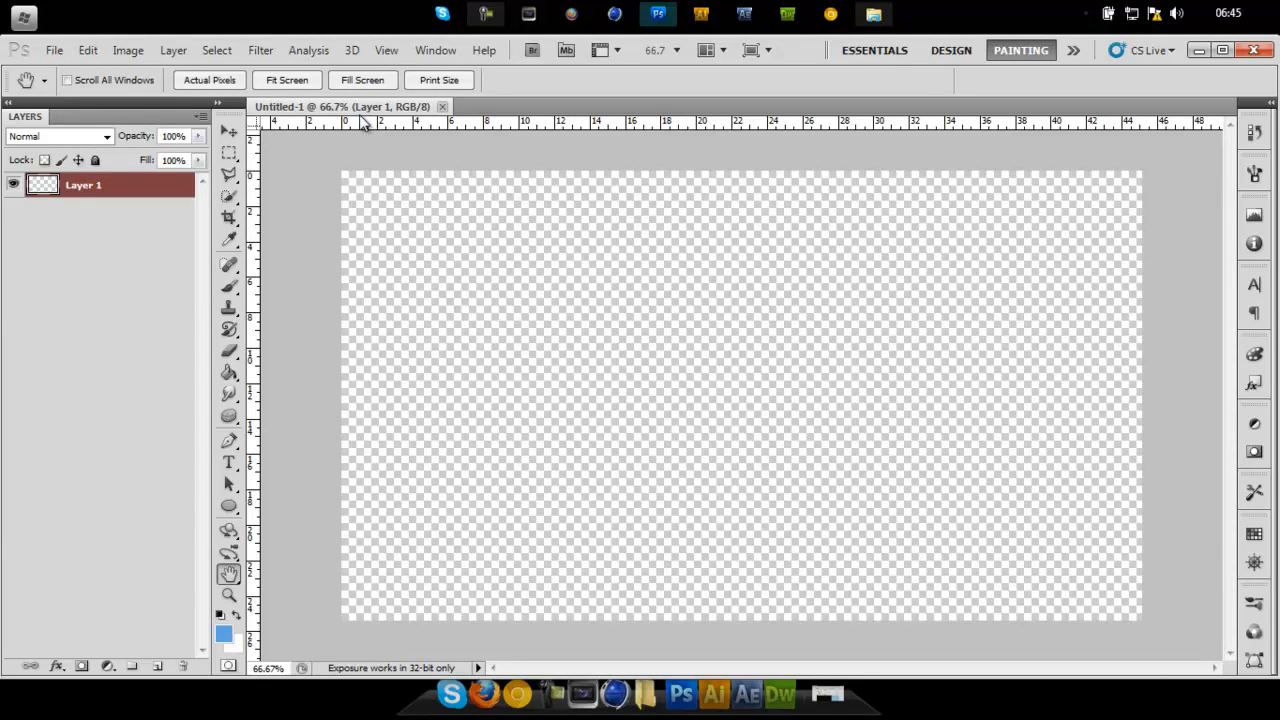
left_click(228, 152)
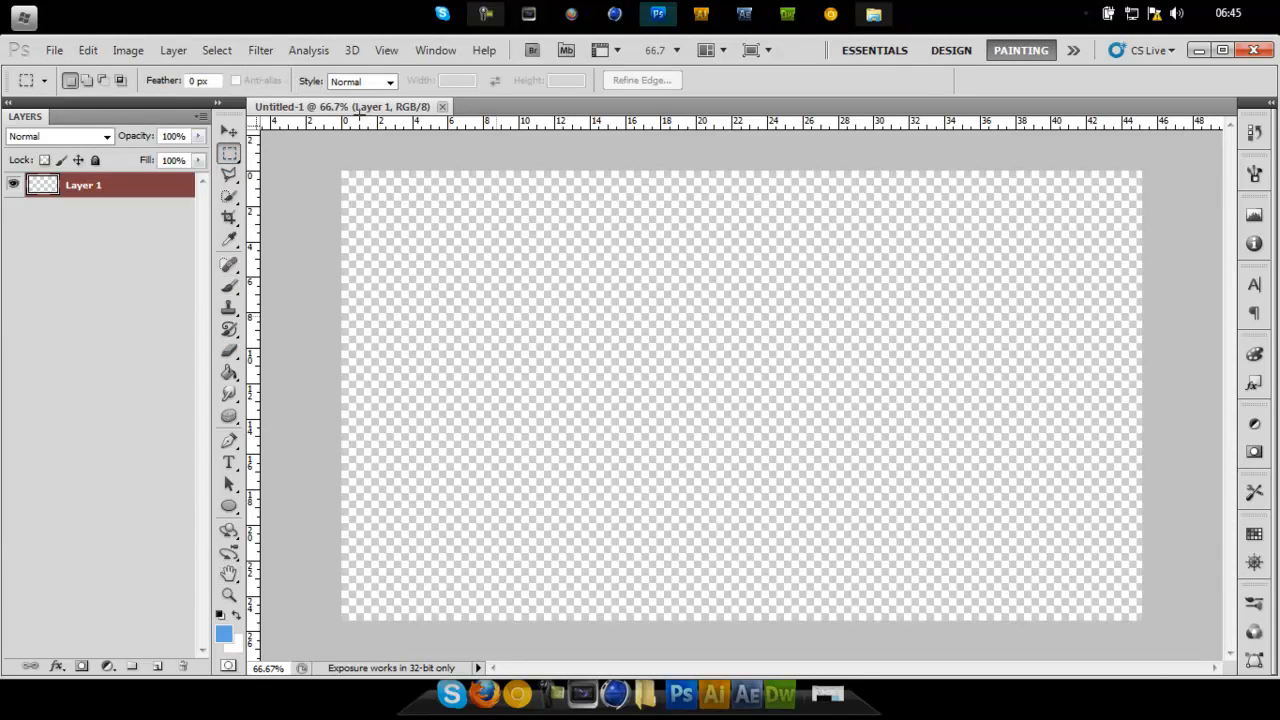
left_click_drag(476, 290, 812, 392)
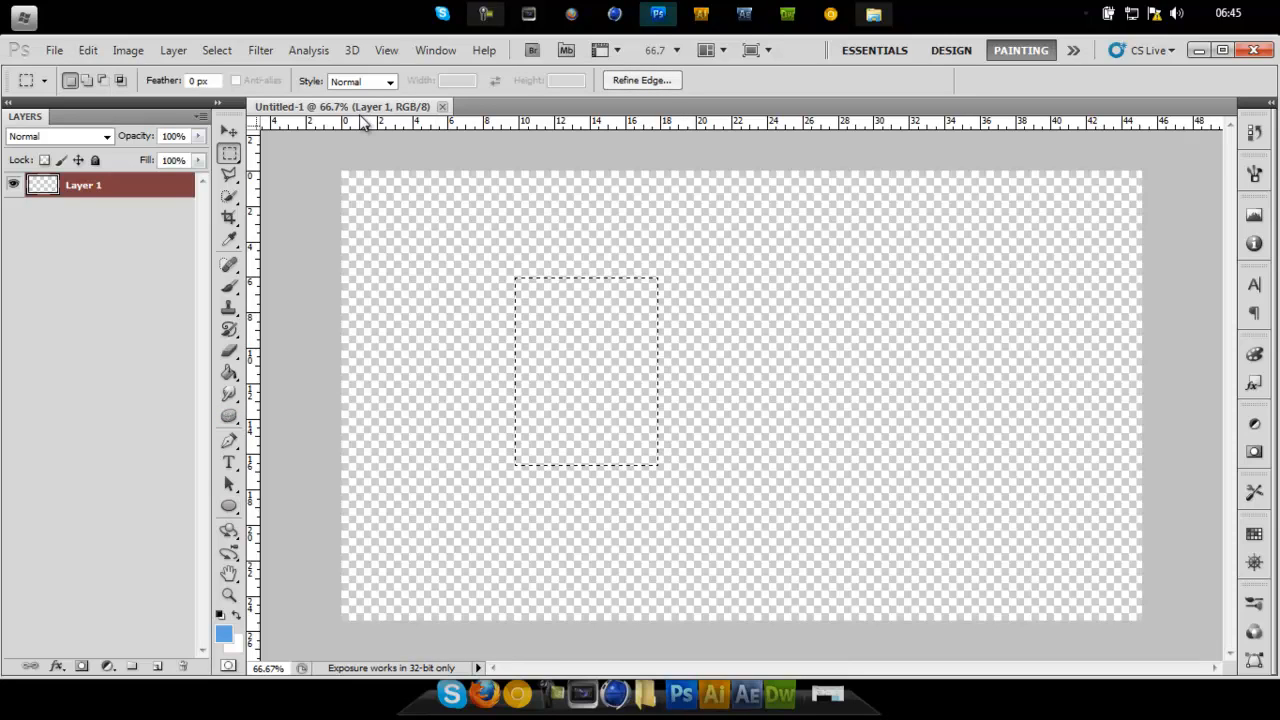
left_click(228, 372)
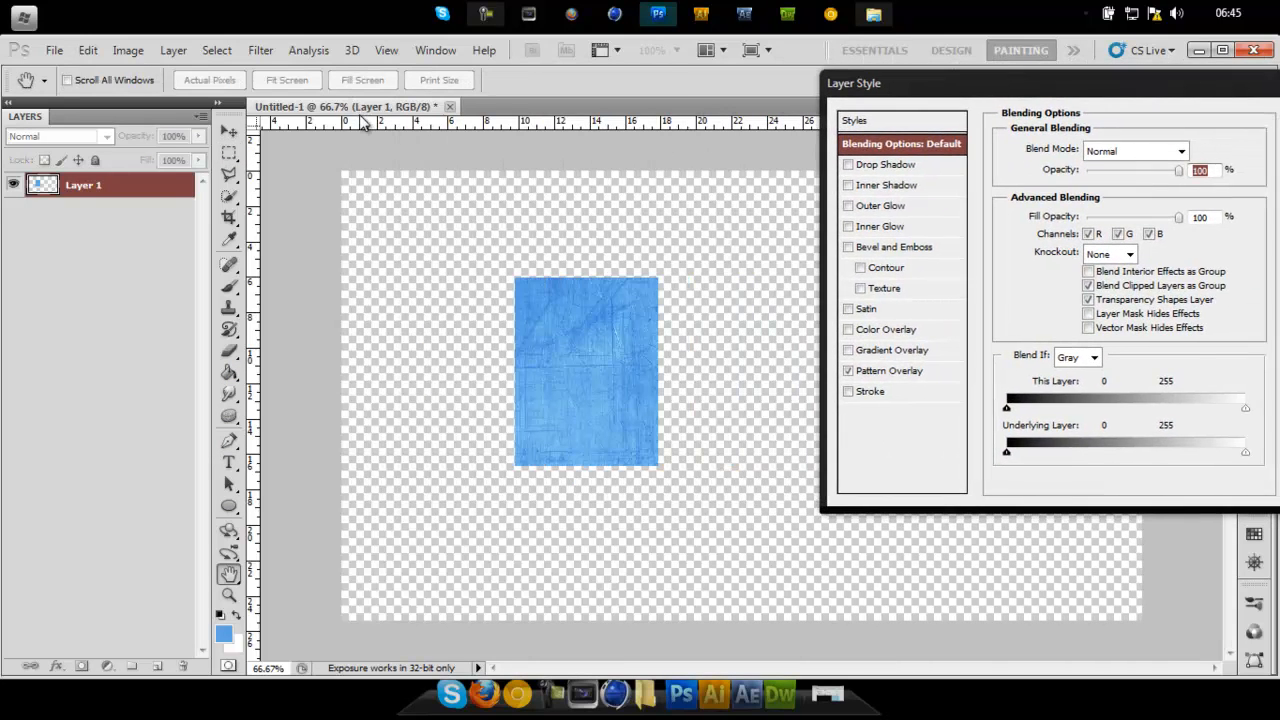
- Try grungy blue and dark red texture overlays, then load the line patterns and apply diagonal lines
left_click(888, 370)
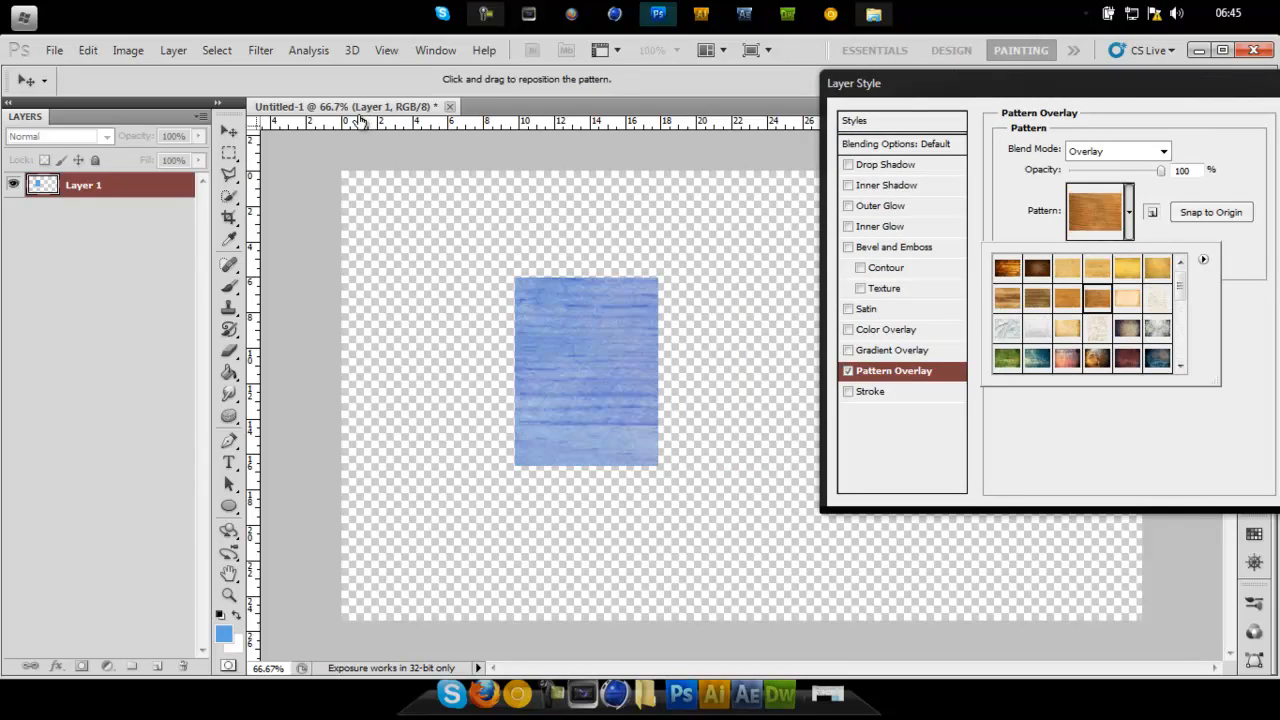
left_click(1006, 330)
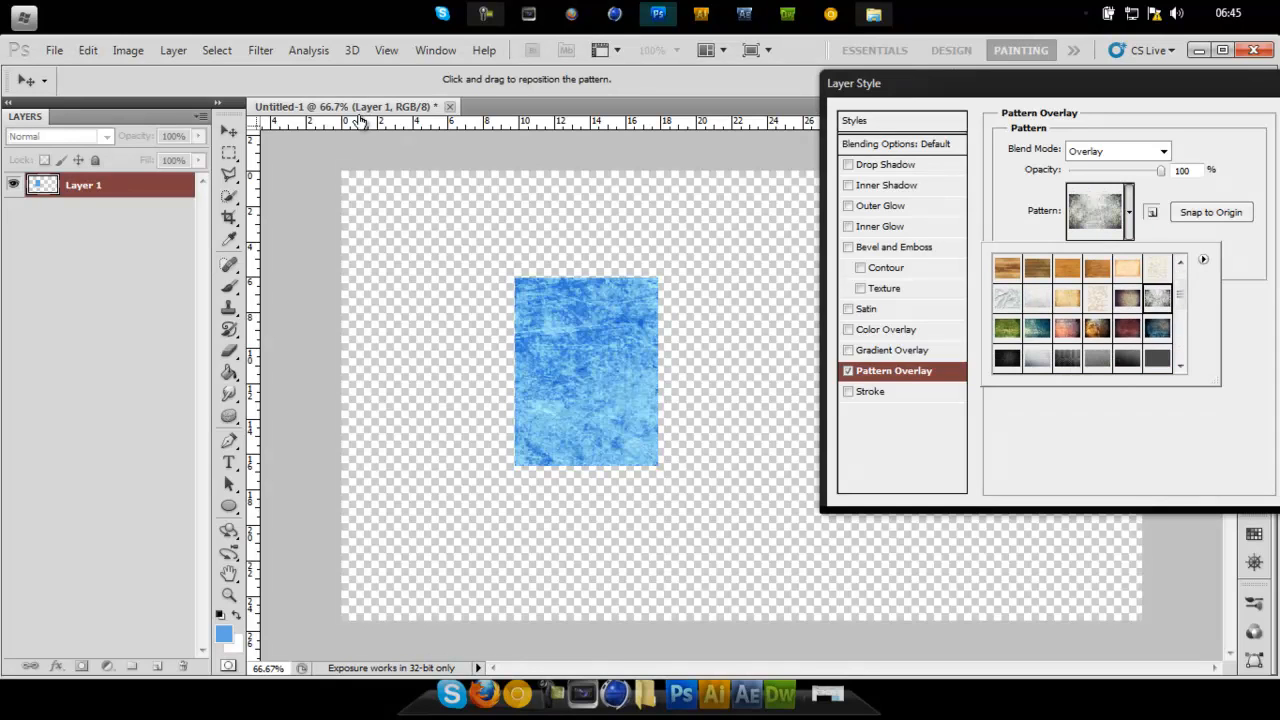
left_click(1128, 326)
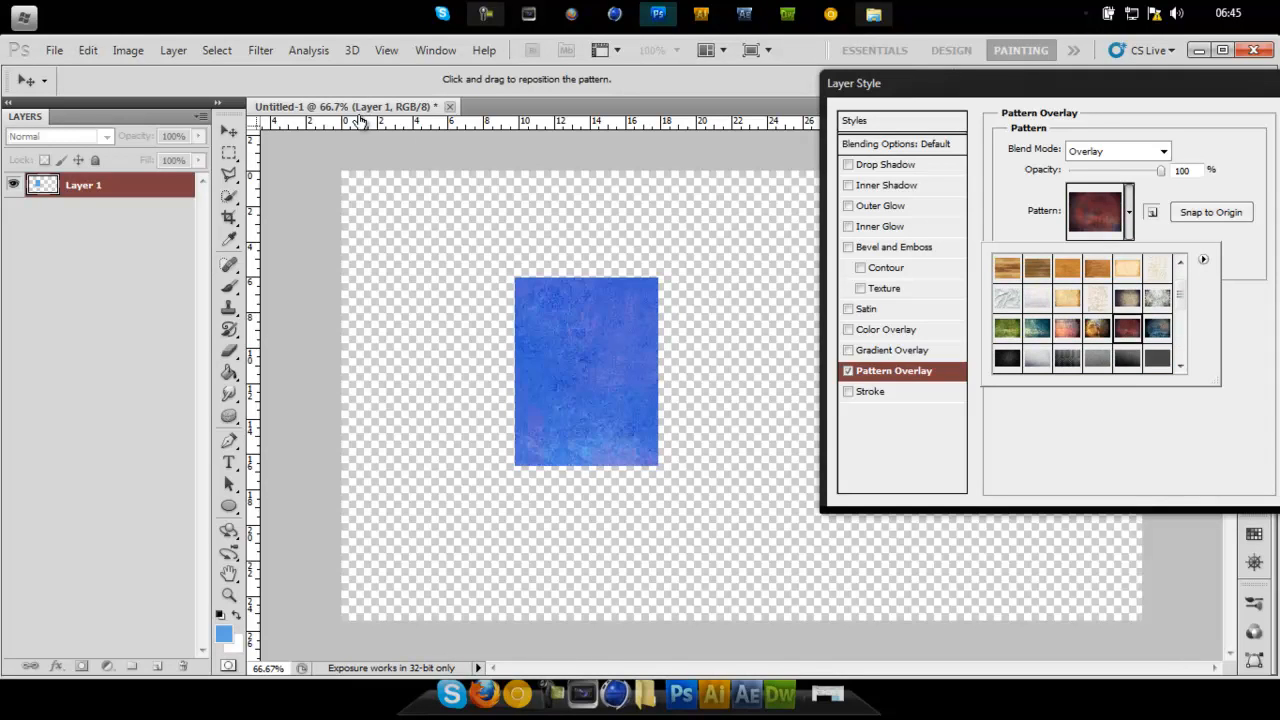
left_click(1128, 356)
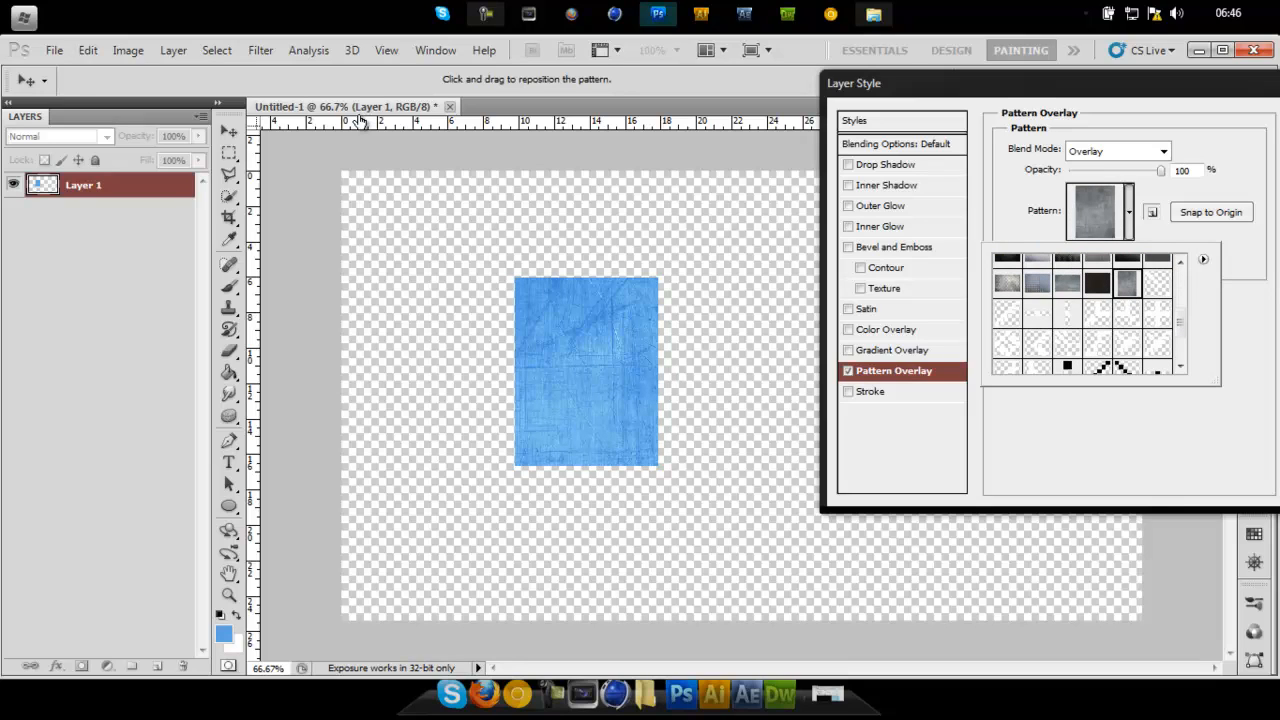
mouse_move(1128, 284)
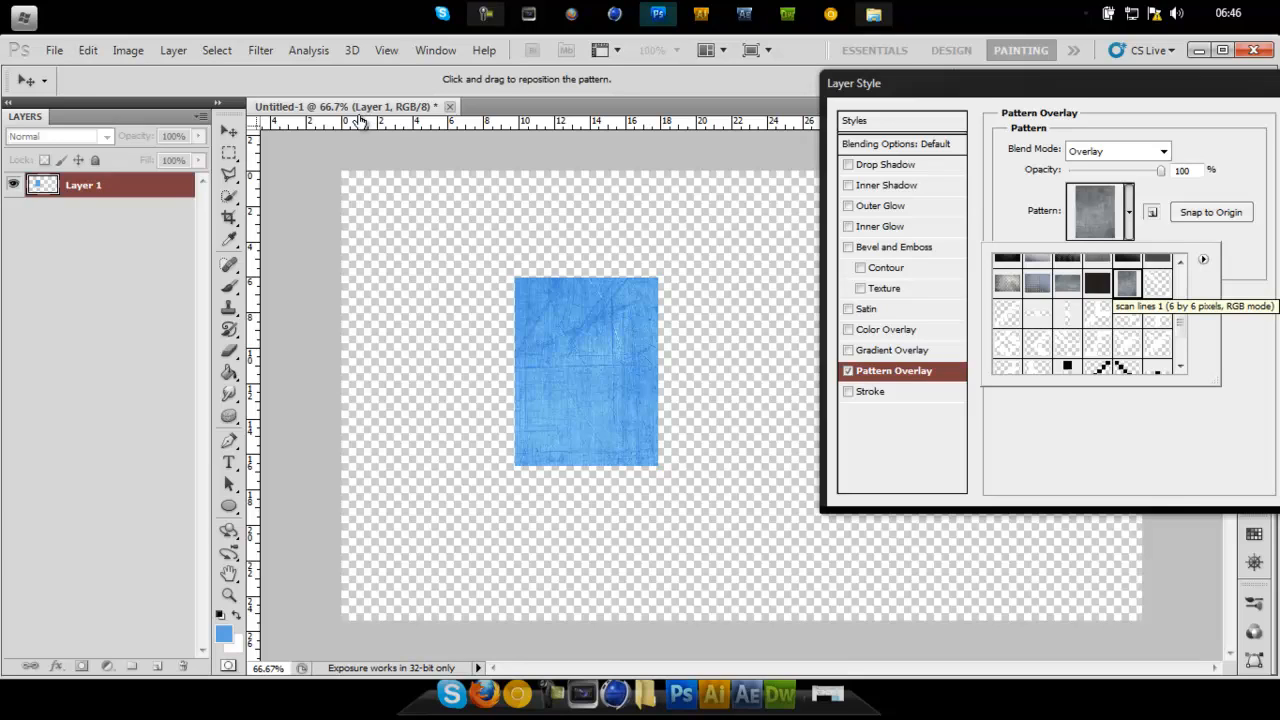
left_click(1156, 284)
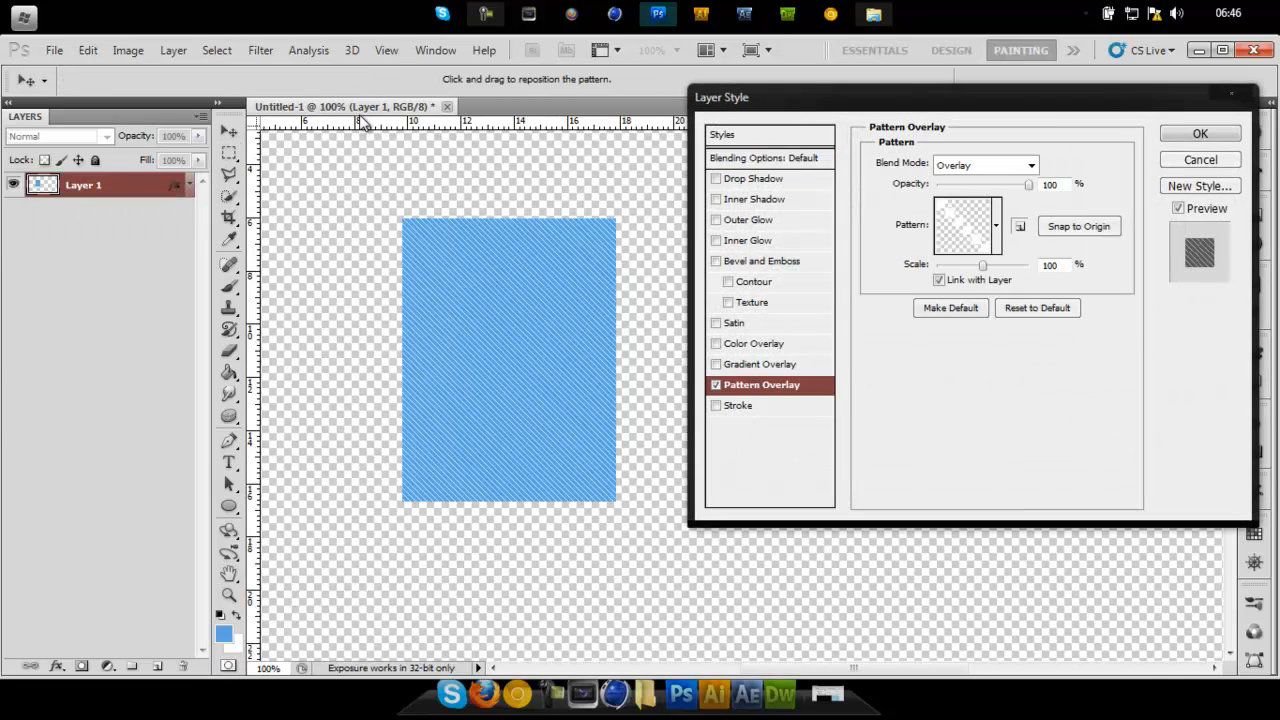
- Preview scan-line, vertical, grid and diagonal line pattern overlays on the blue rectangle
left_click(994, 224)
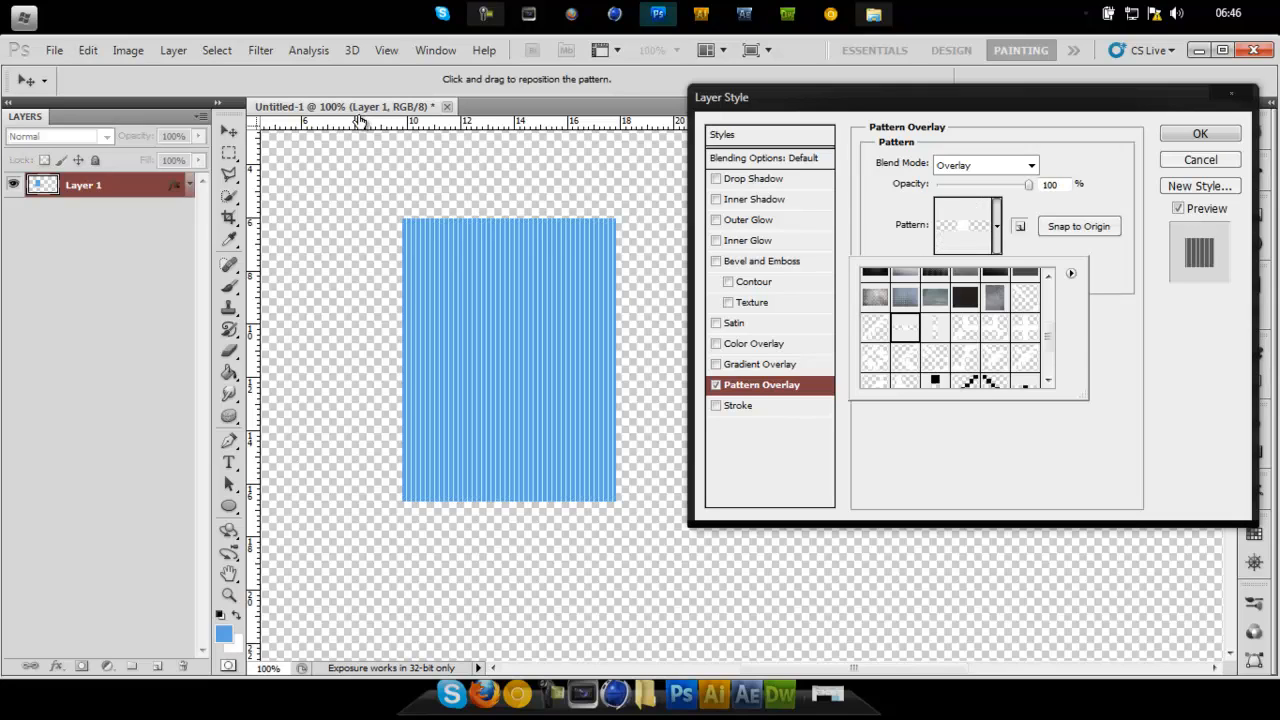
left_click(934, 326)
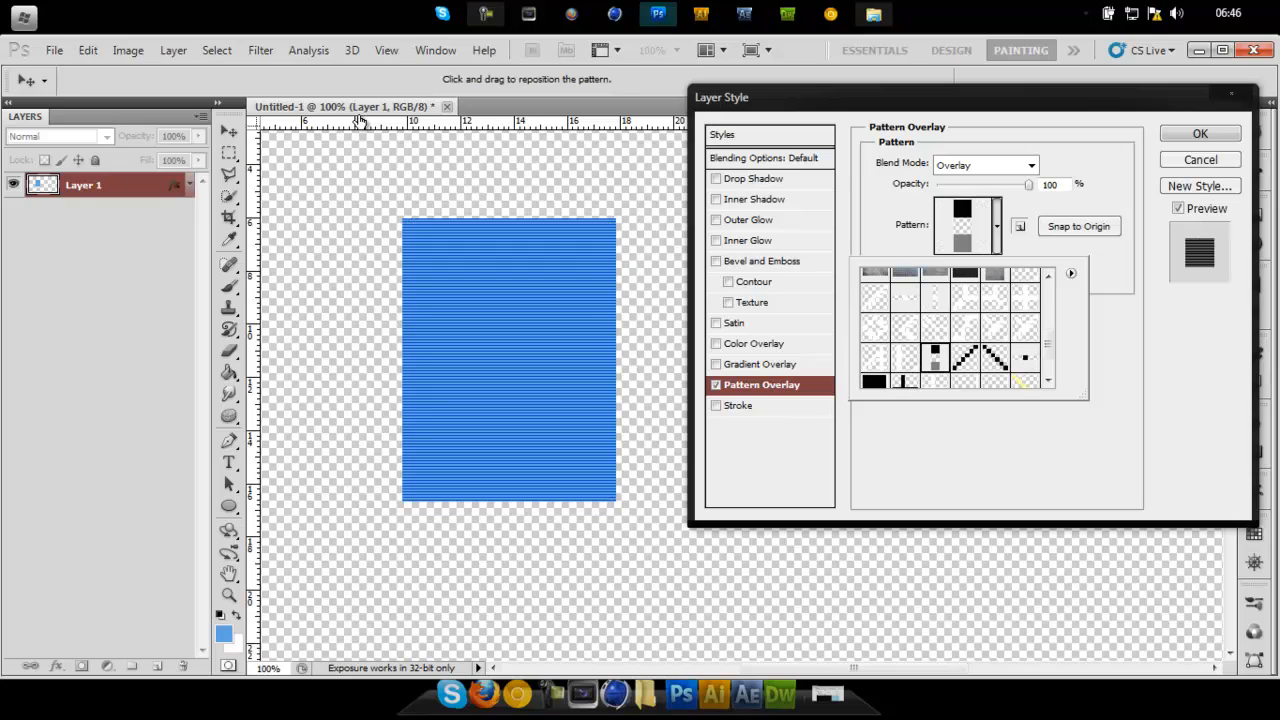
left_click(964, 360)
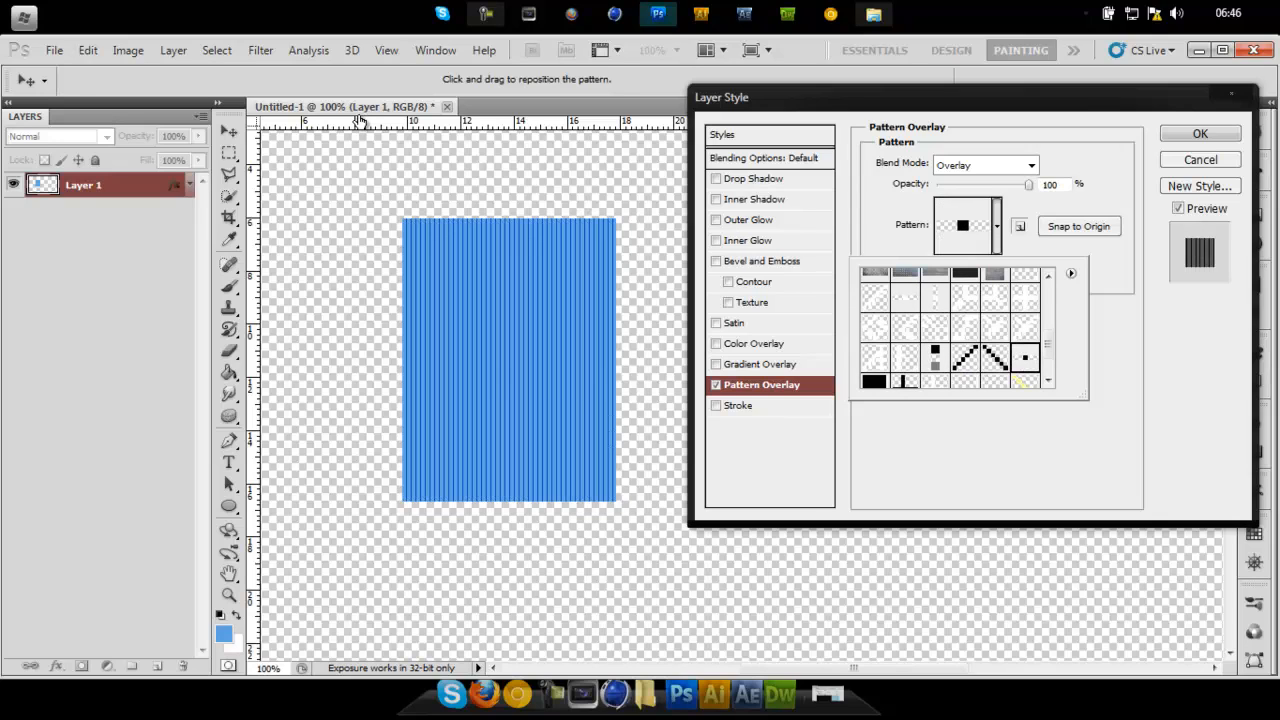
left_click(872, 370)
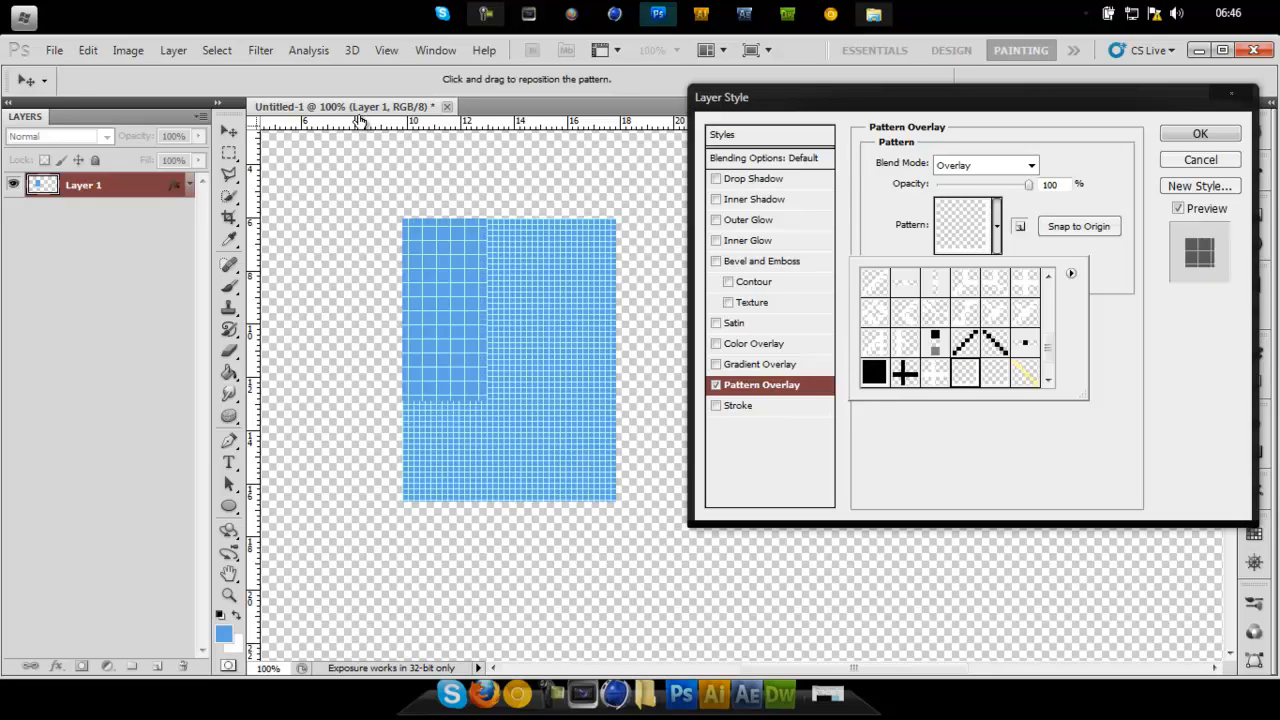
left_click(1024, 374)
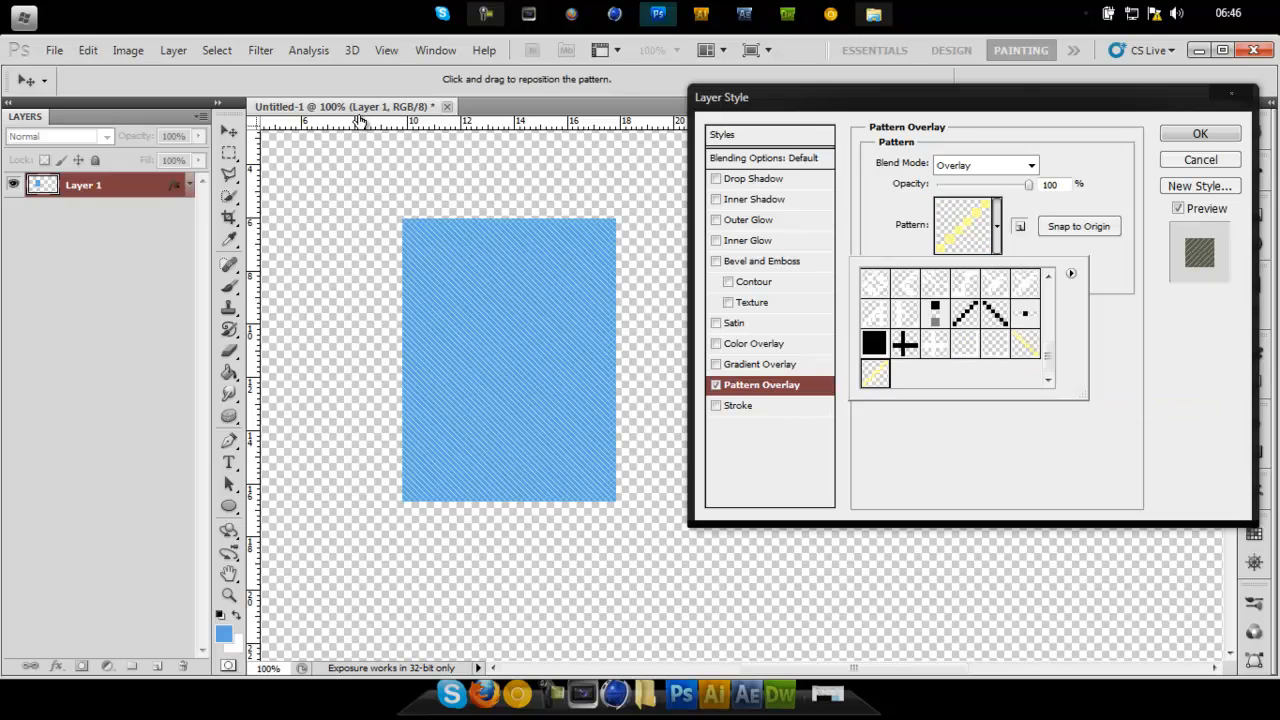
left_click(1200, 132)
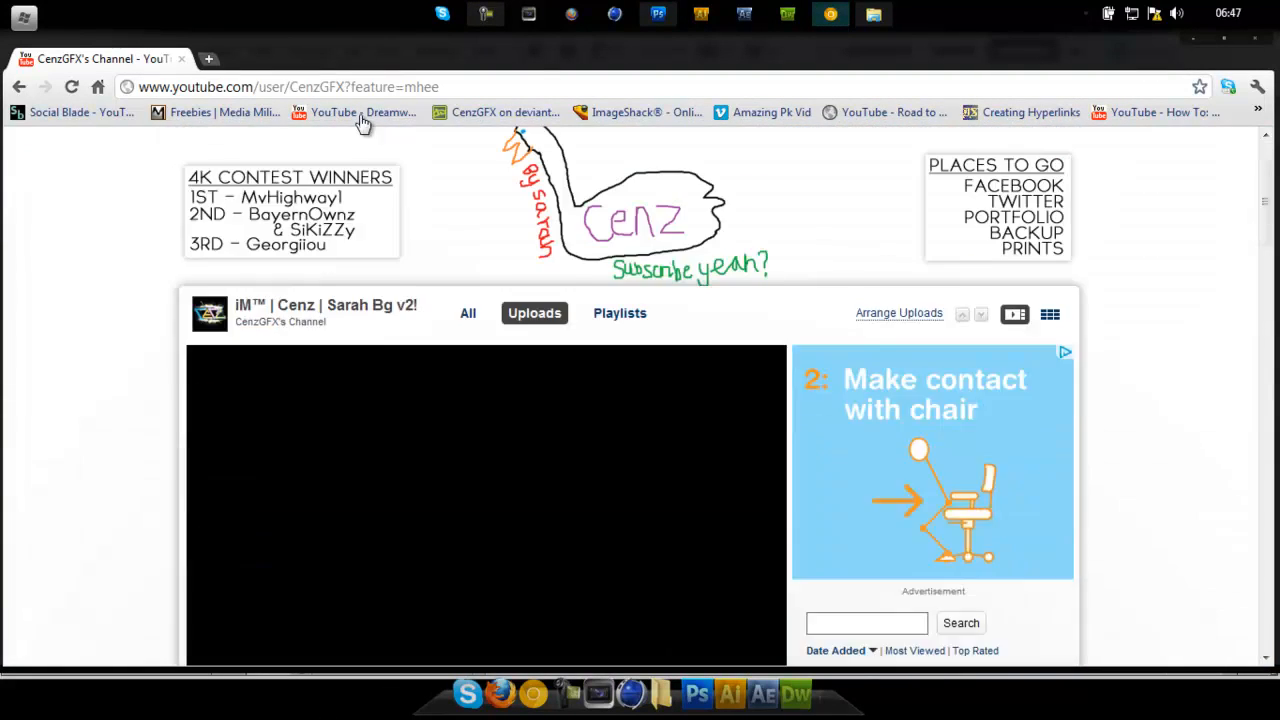
- Scroll through the CenzGFX channel's uploads, profile and friends list, ending near the top
scroll("up", 3)
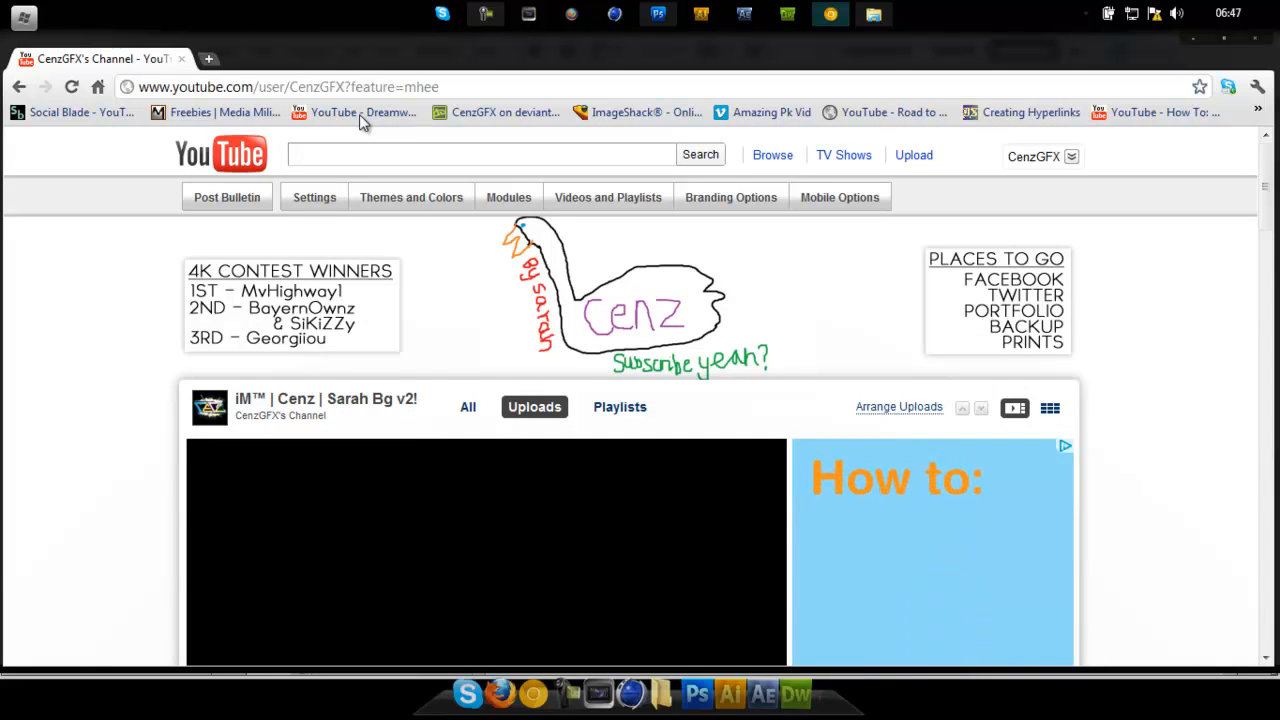
scroll("down", 3)
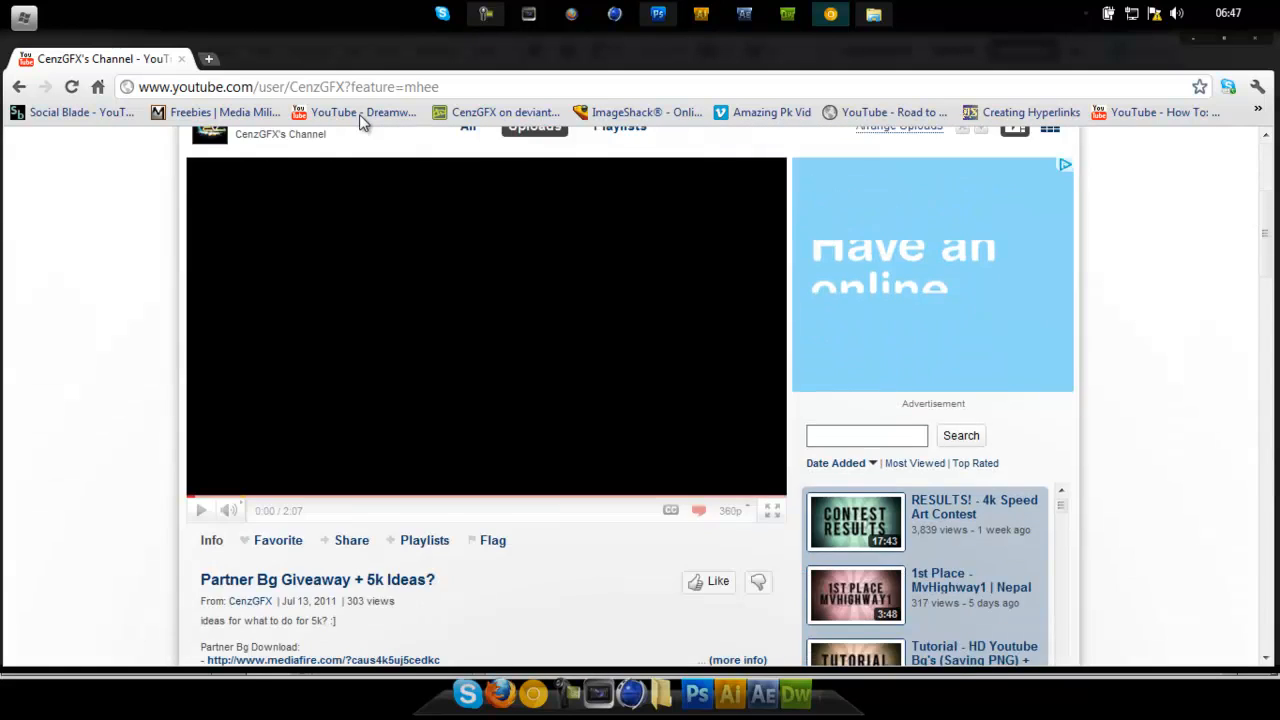
scroll("down", 3)
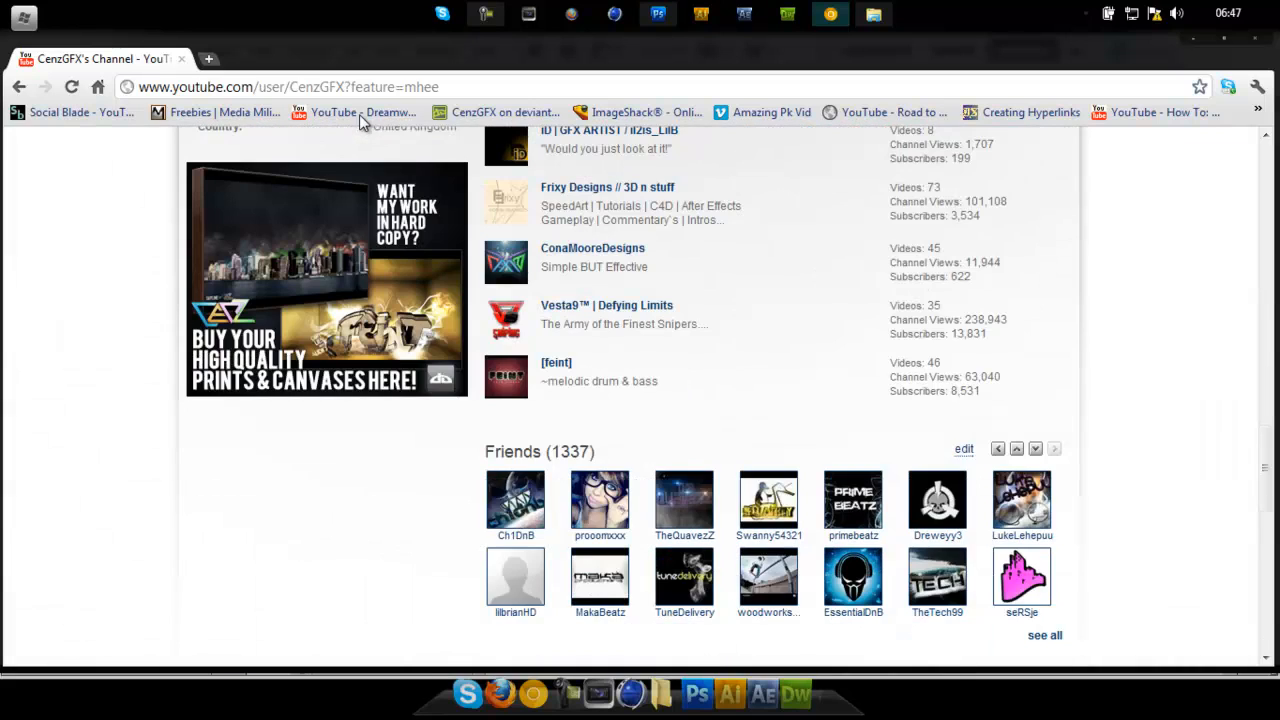
scroll("up", 3)
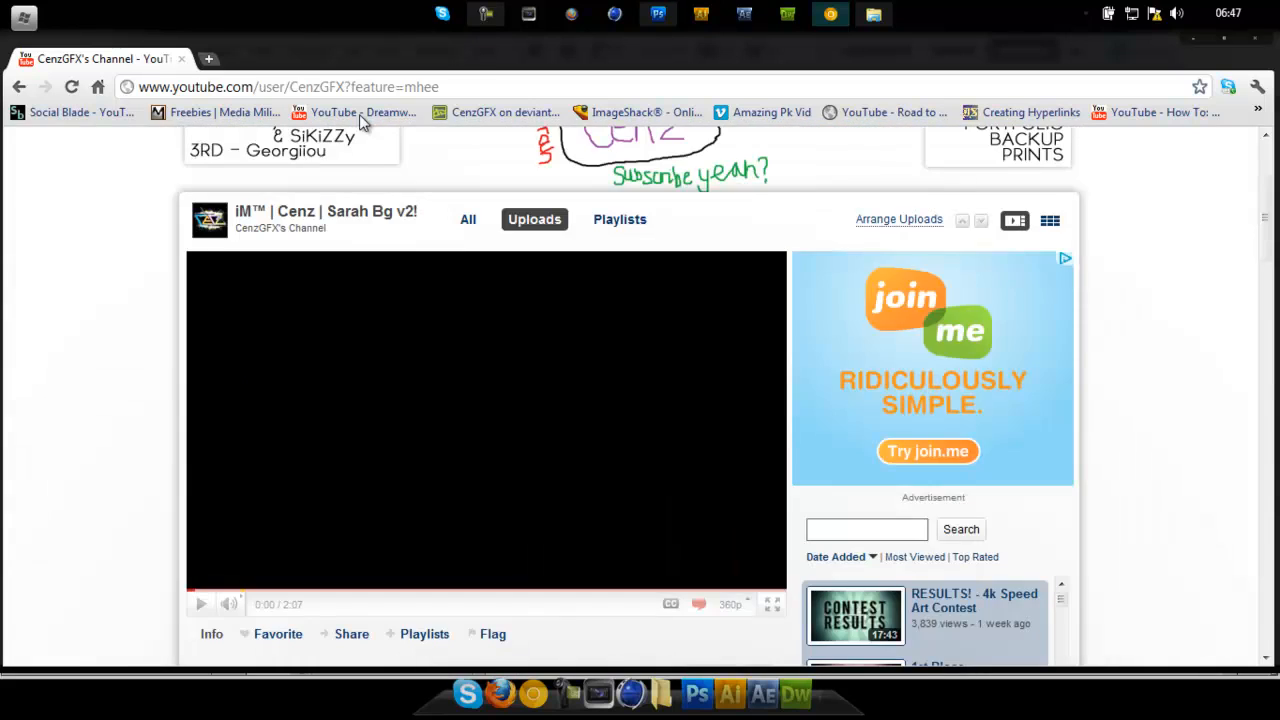
scroll("up", 3)
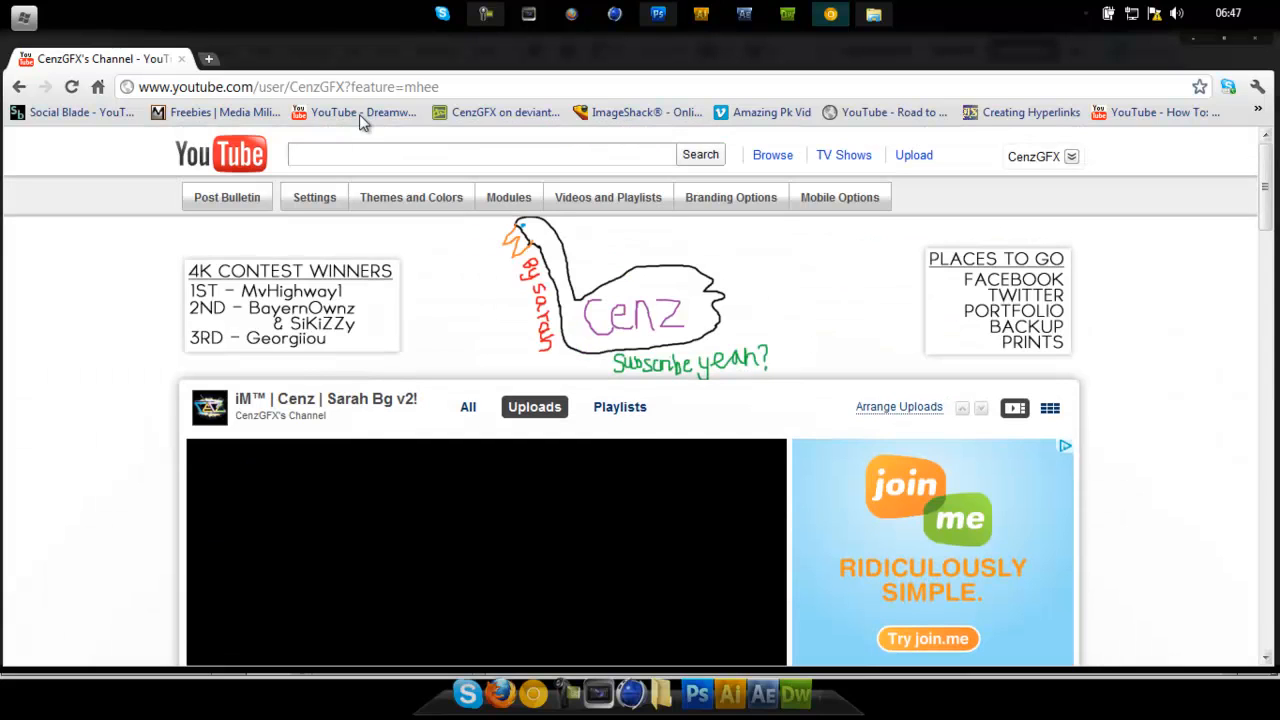
scroll("down", 3)
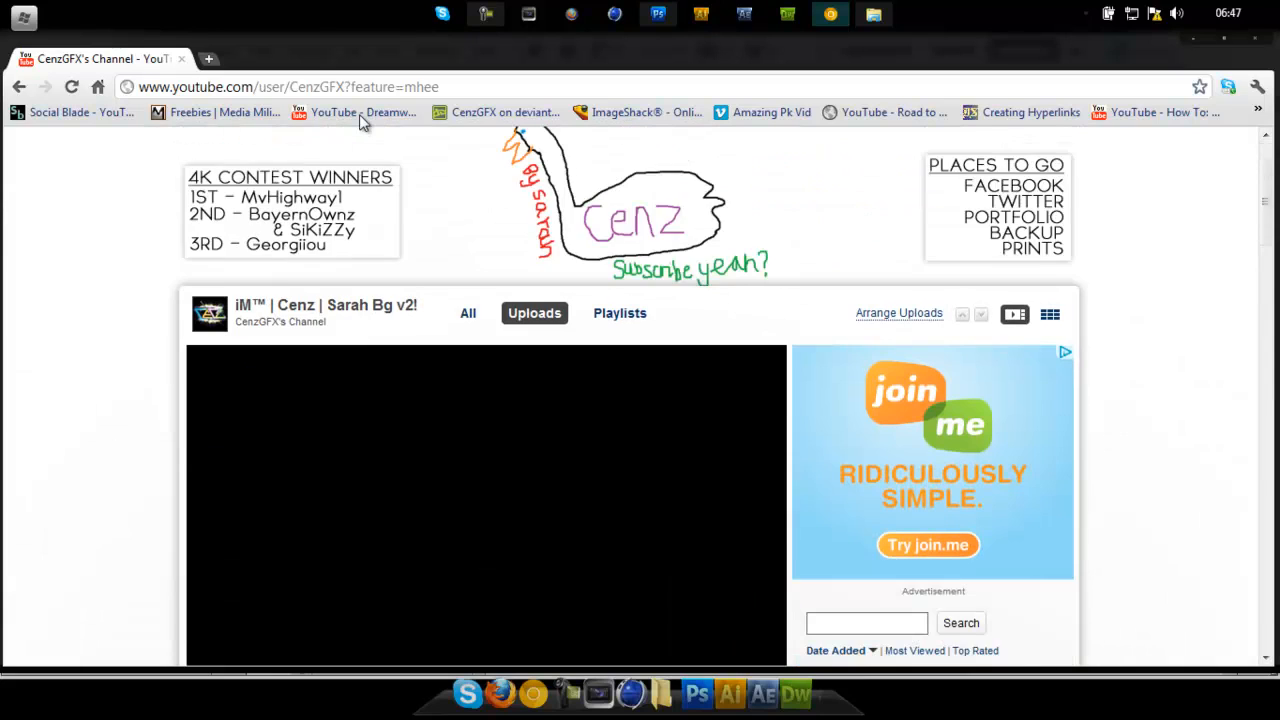
scroll("down", 3)
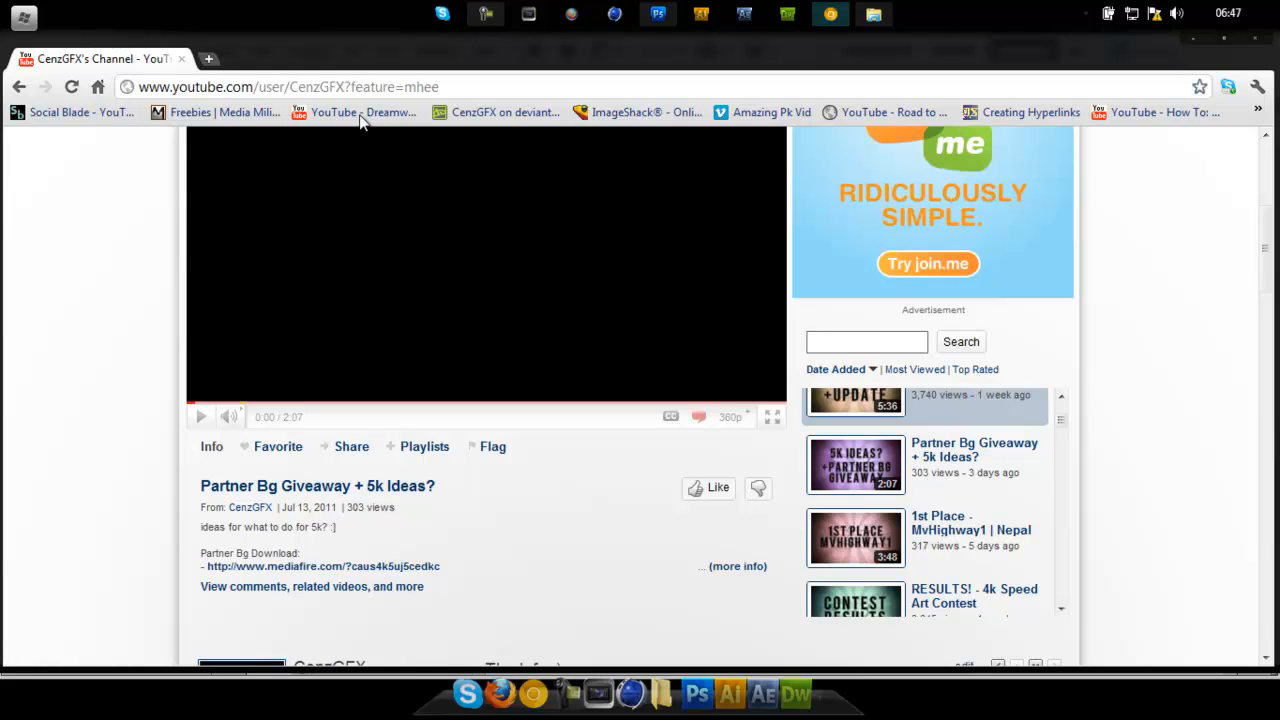
scroll("up", 3)
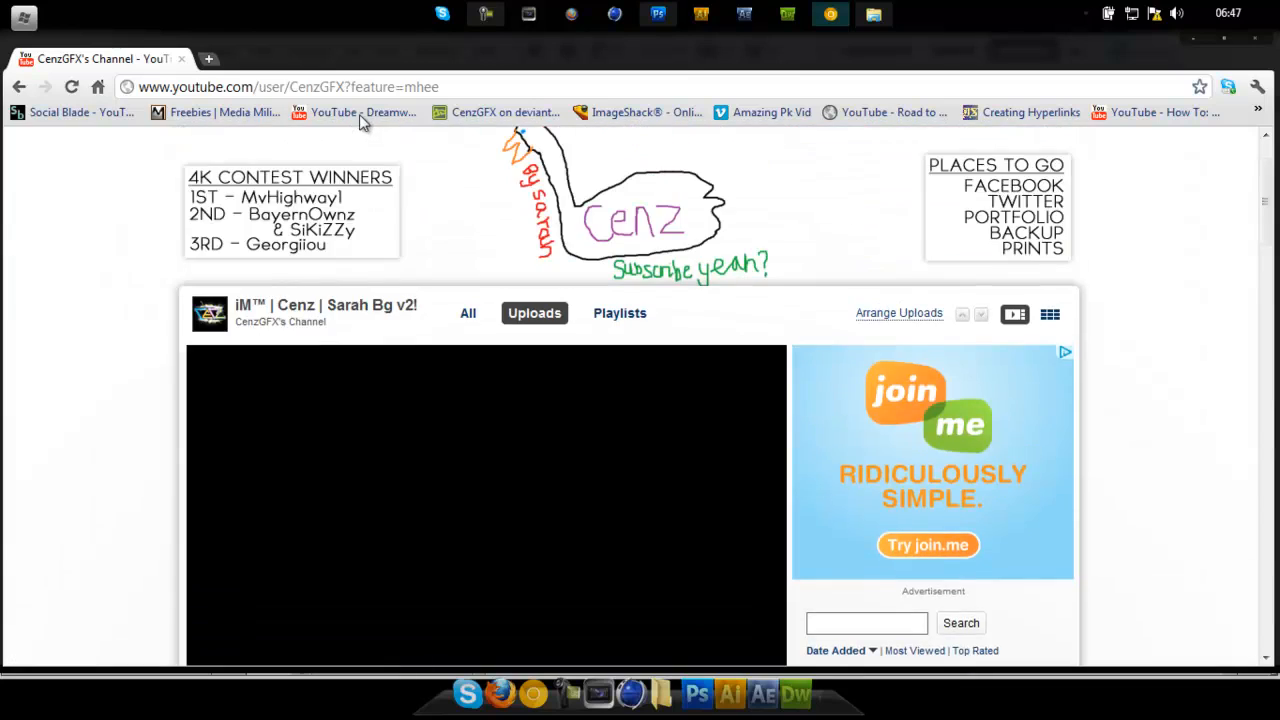
scroll("down", 3)
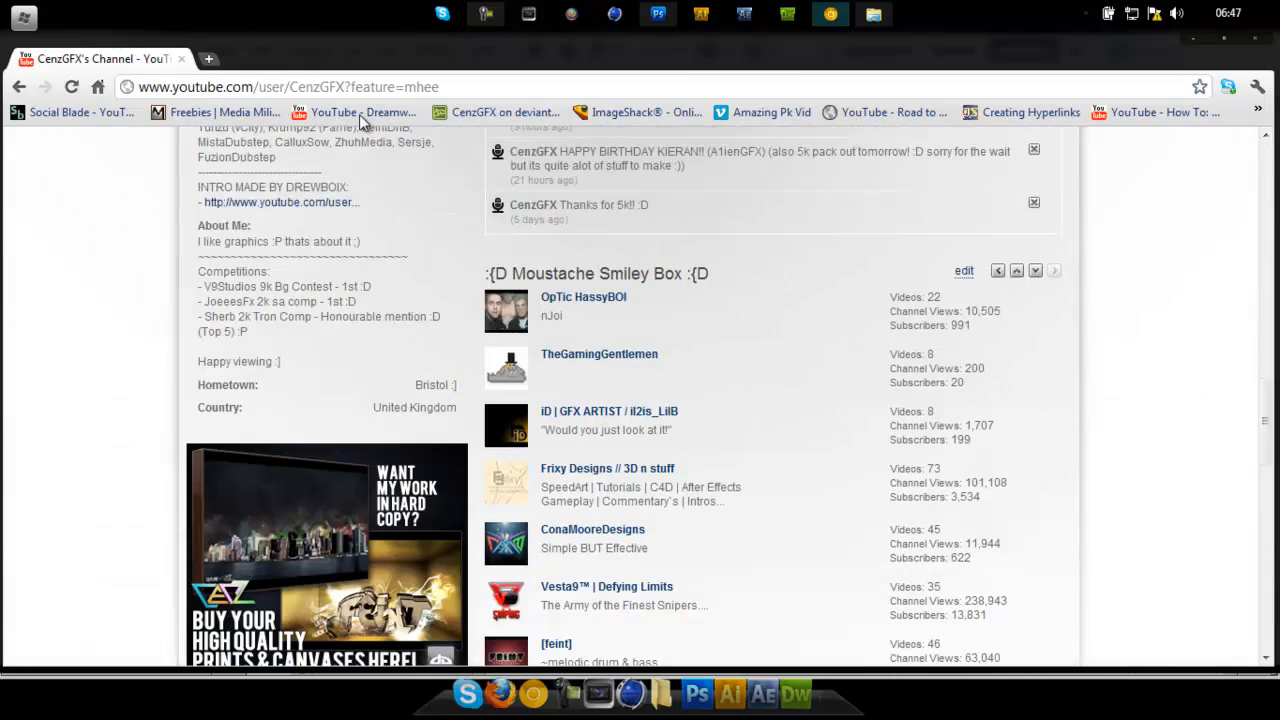
scroll("up", 3)
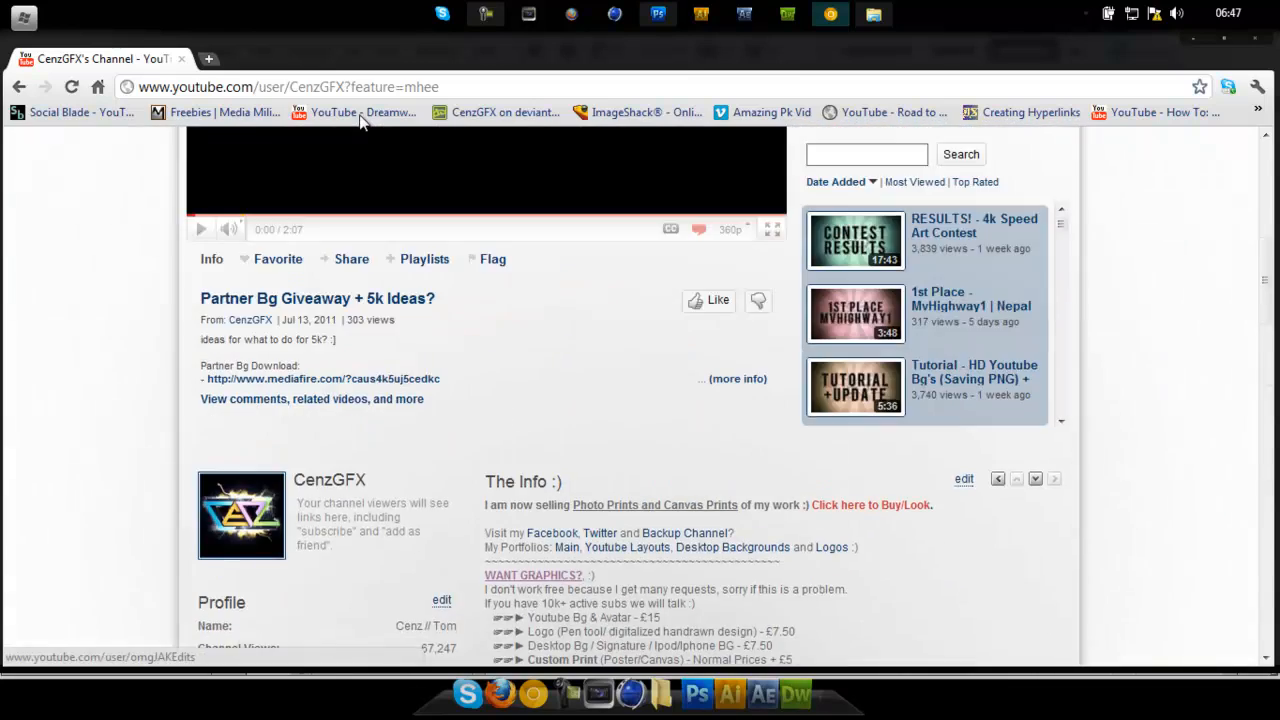
scroll("up", 3)
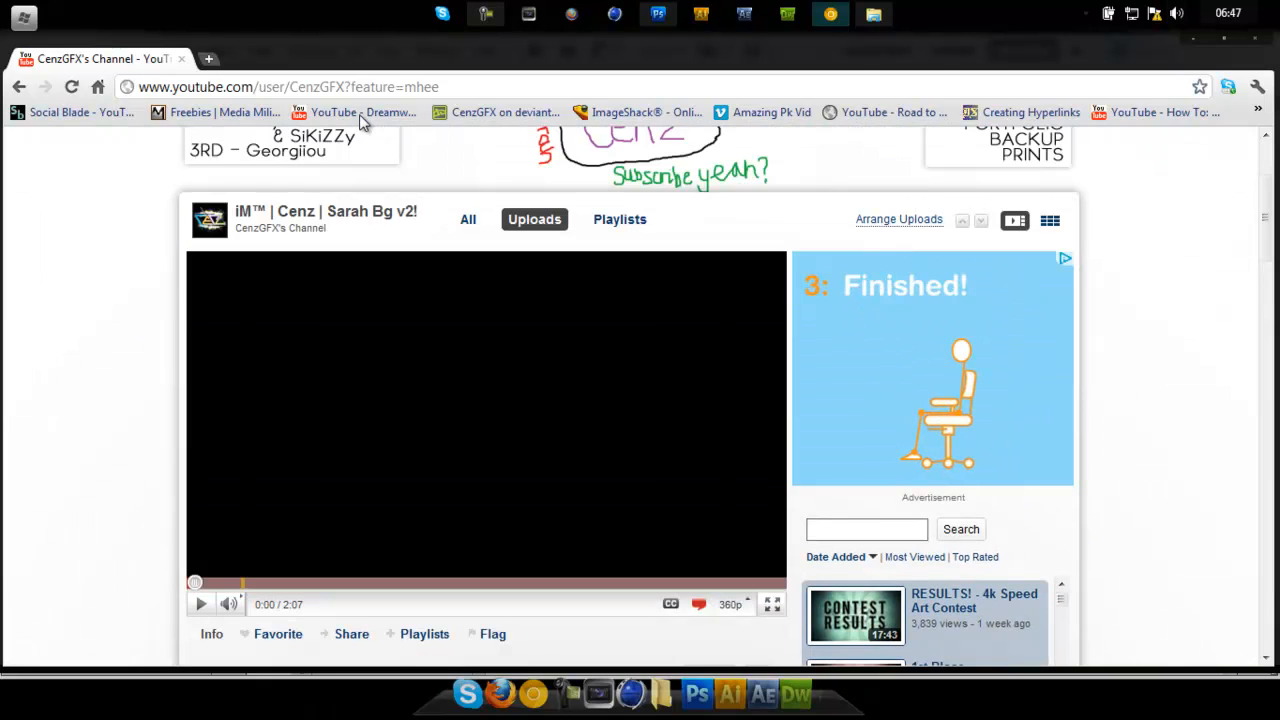